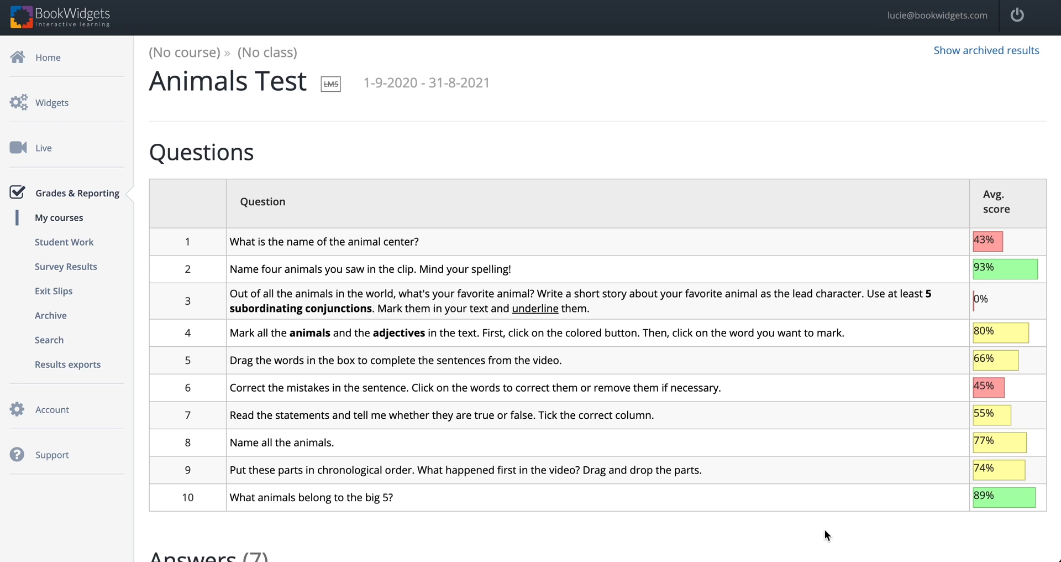
mouse_move(74, 198)
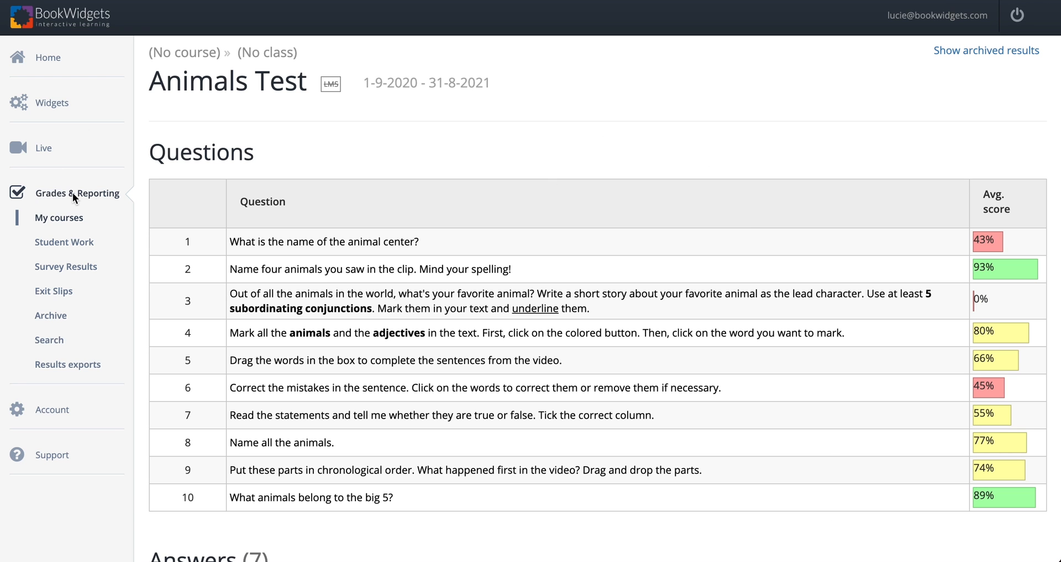
mouse_move(259, 196)
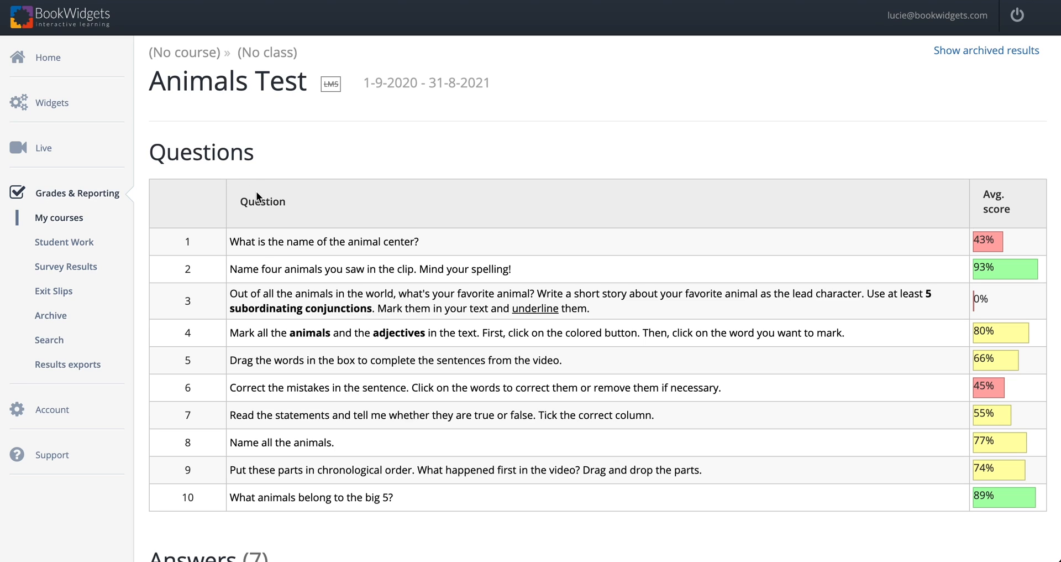
mouse_move(415, 513)
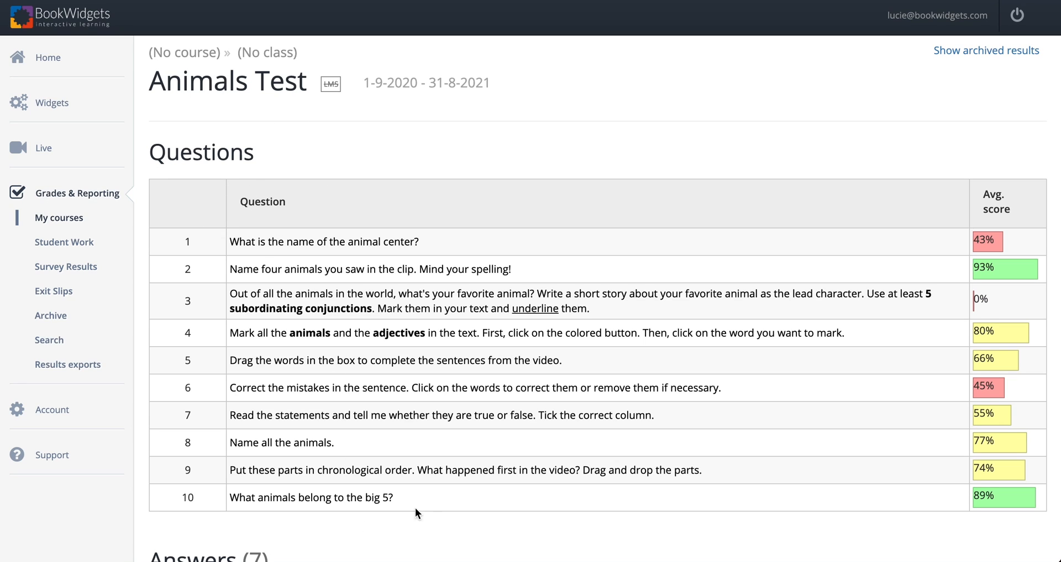
mouse_move(431, 513)
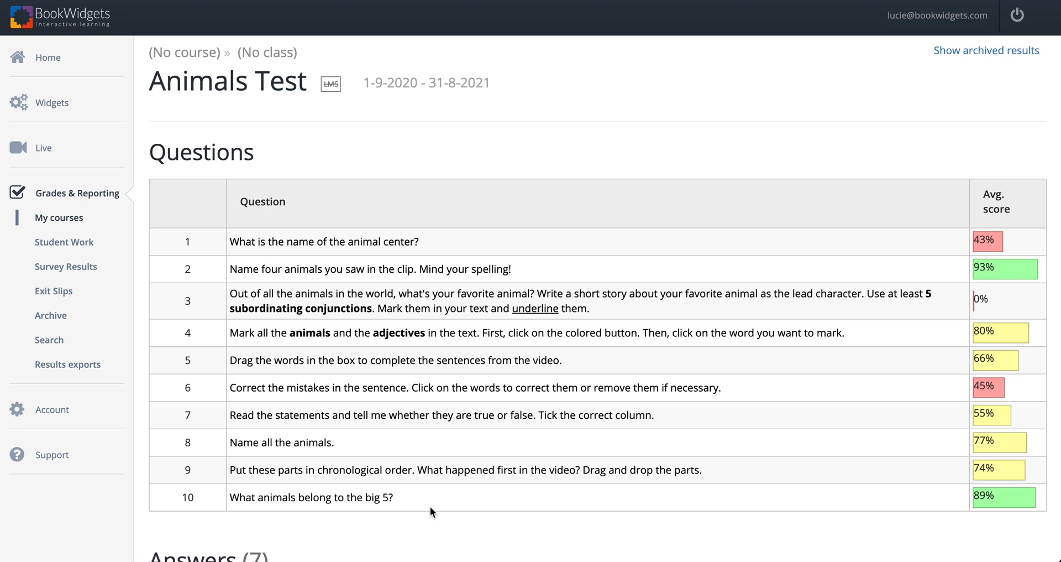
mouse_move(453, 404)
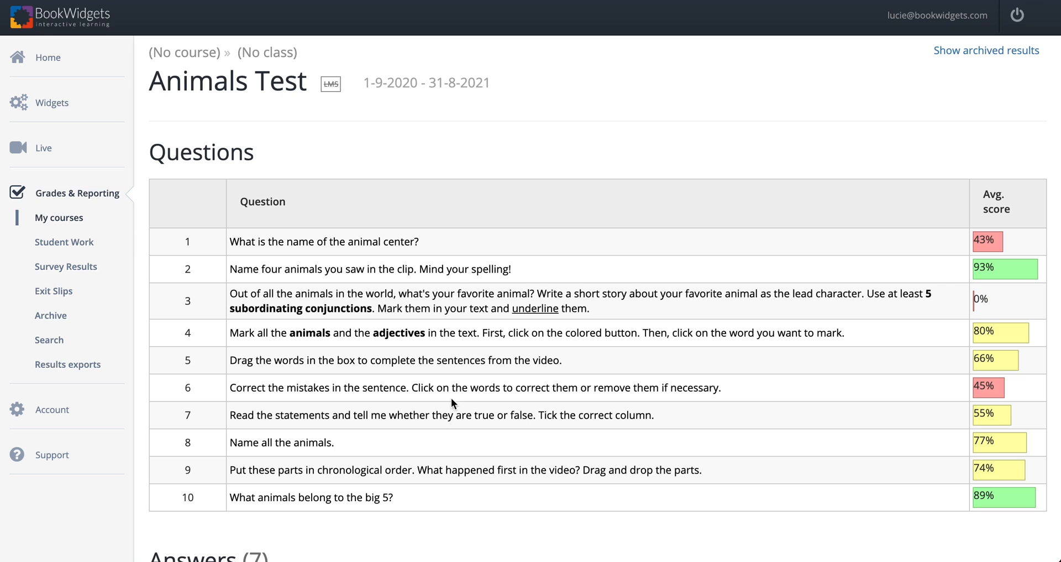
Scroll down to the Answers (7) table of seven students' per-question scores
scroll("down", 3)
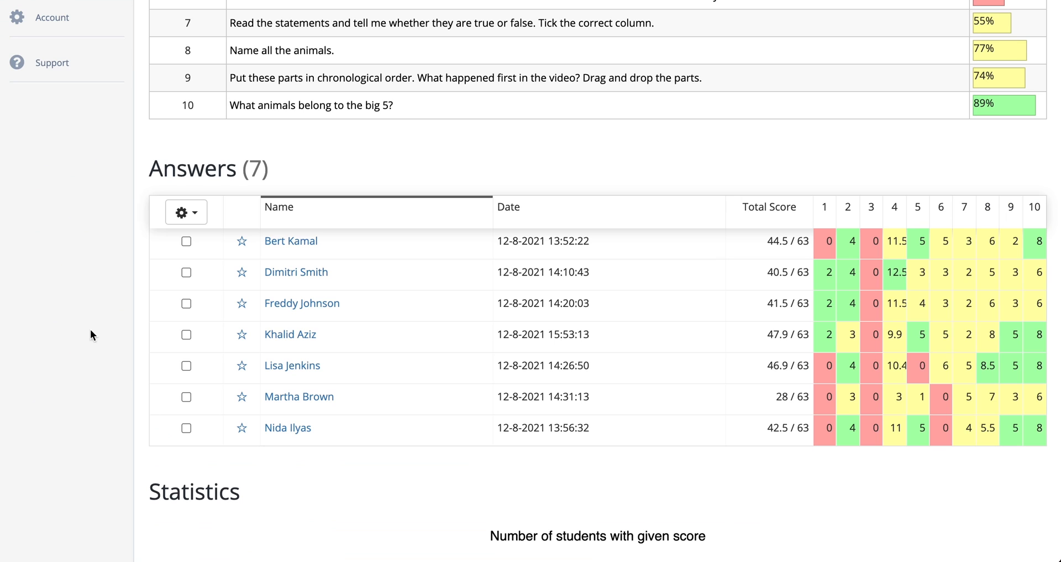
mouse_move(244, 476)
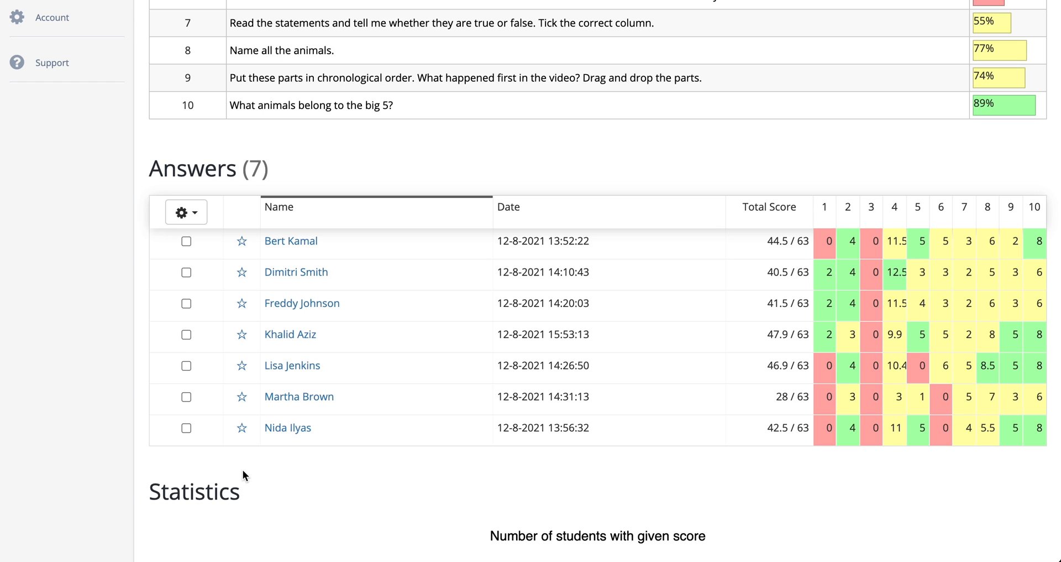
mouse_move(271, 480)
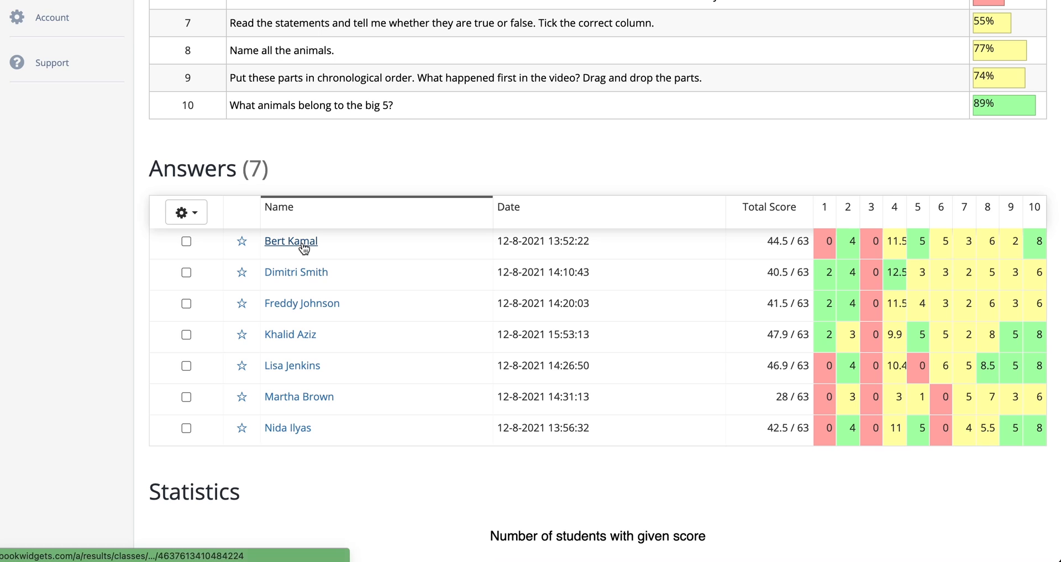
left_click(290, 241)
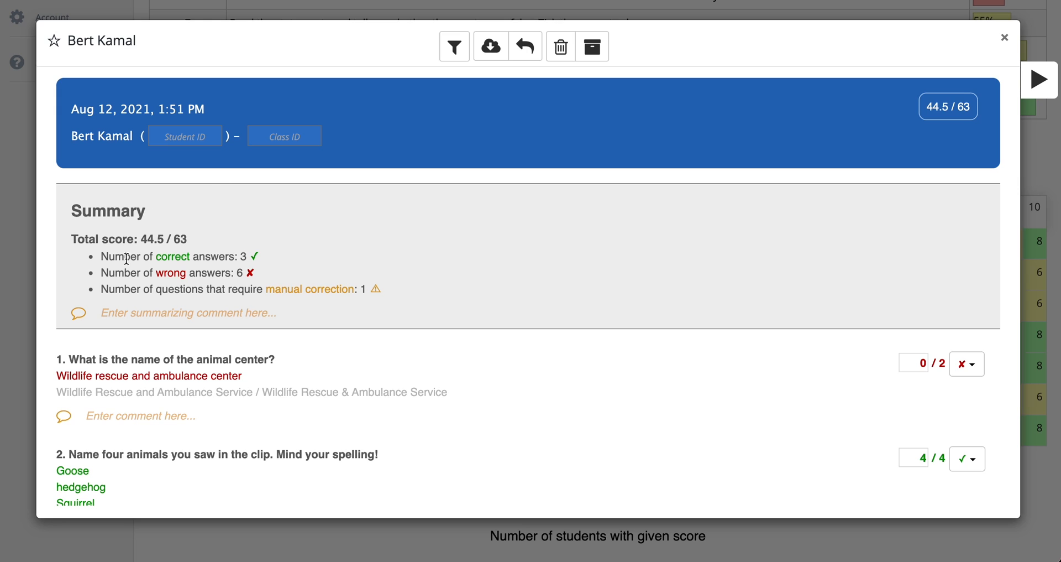
scroll("down", 3)
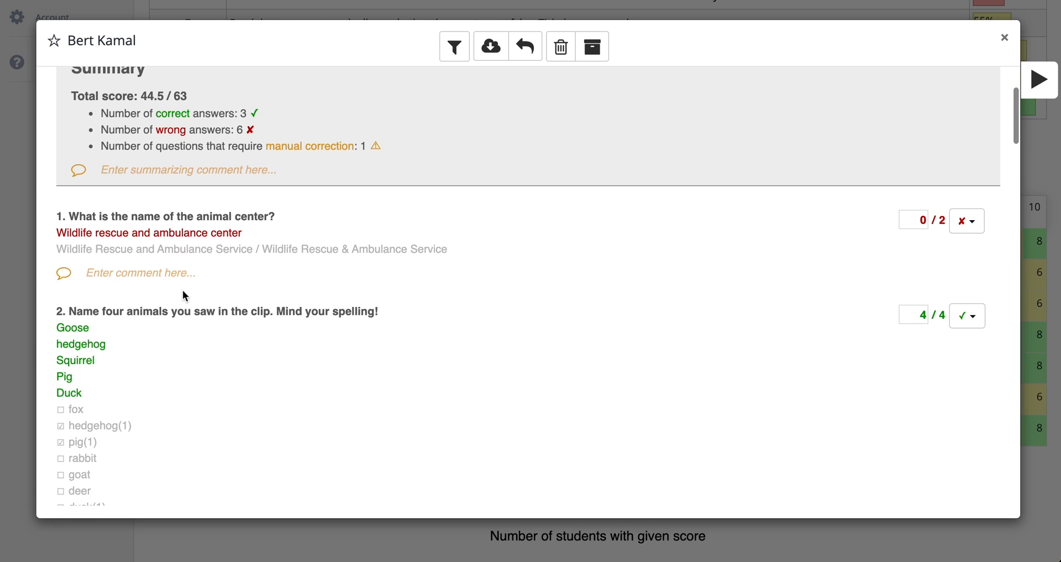
mouse_move(152, 293)
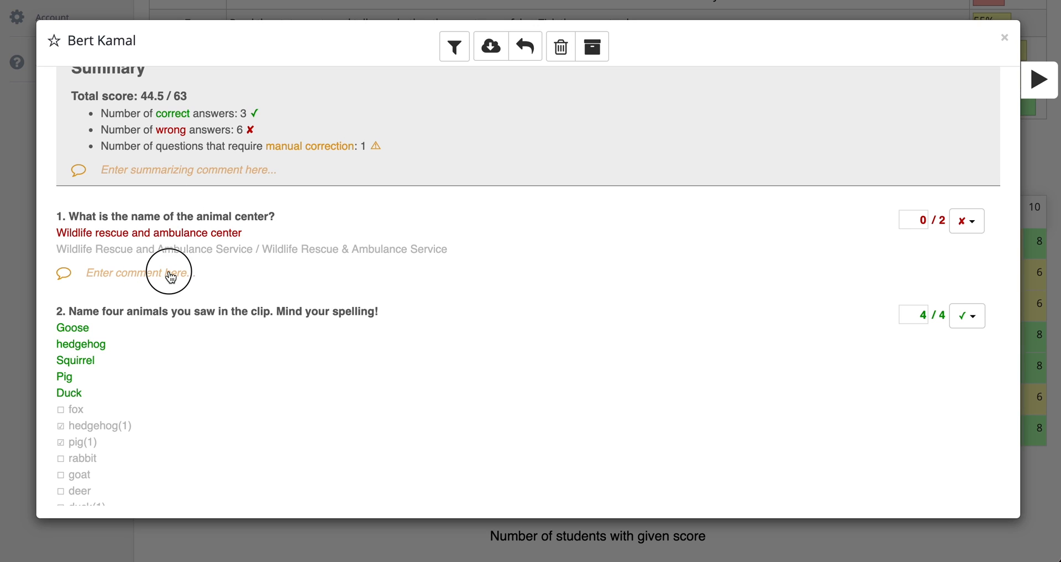
type("So close.")
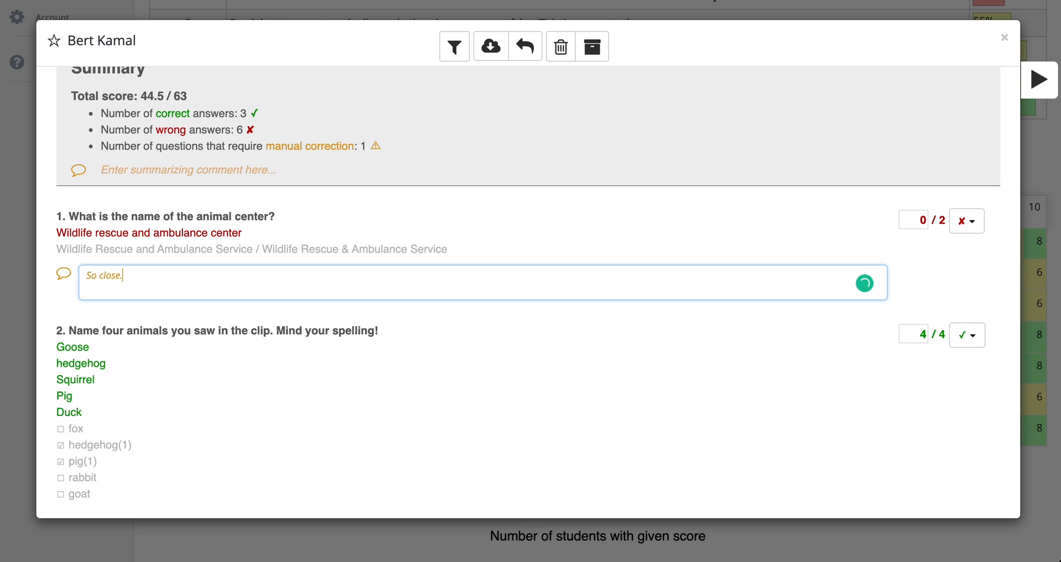
scroll("down", 3)
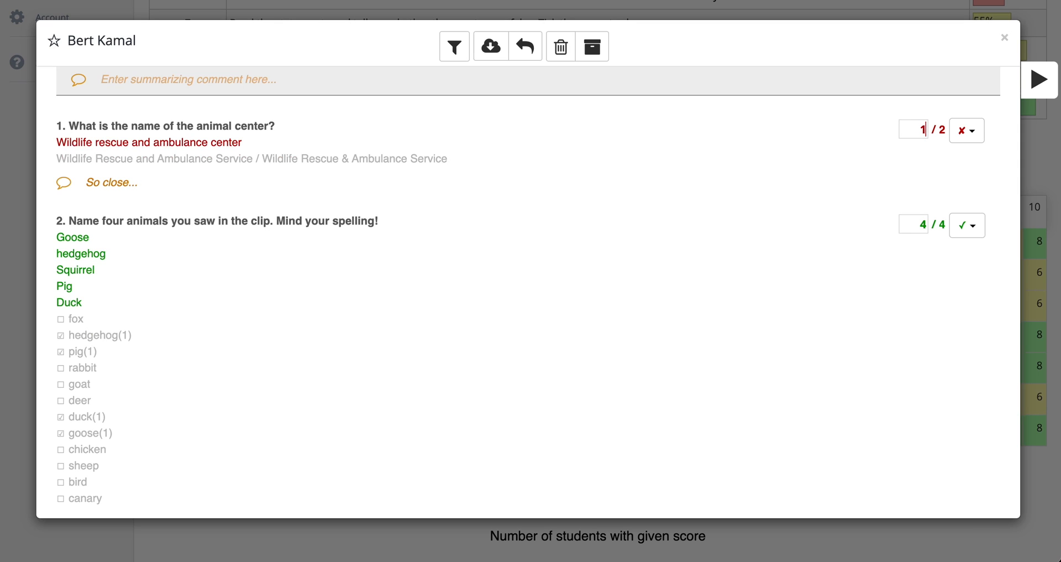
type("1.5")
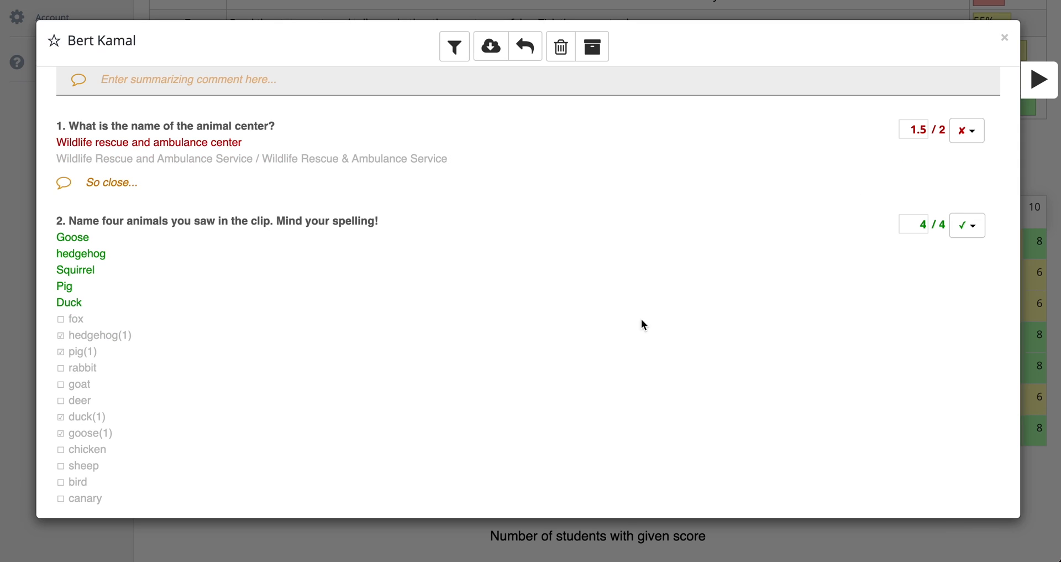
In question 8, mark hippopotamus and rabbit as correct answers
scroll("down", 3)
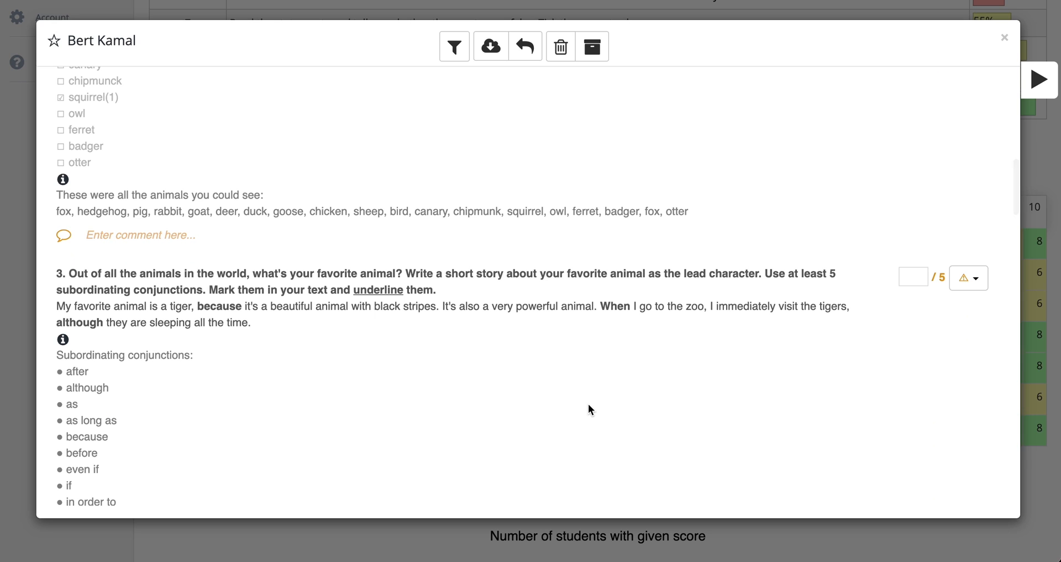
scroll("down", 3)
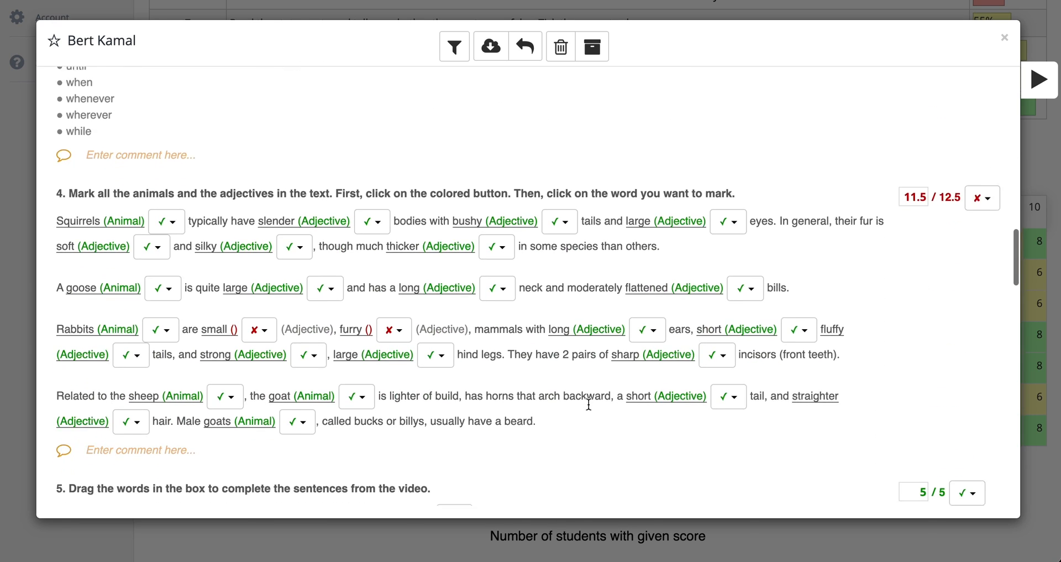
scroll("down", 3)
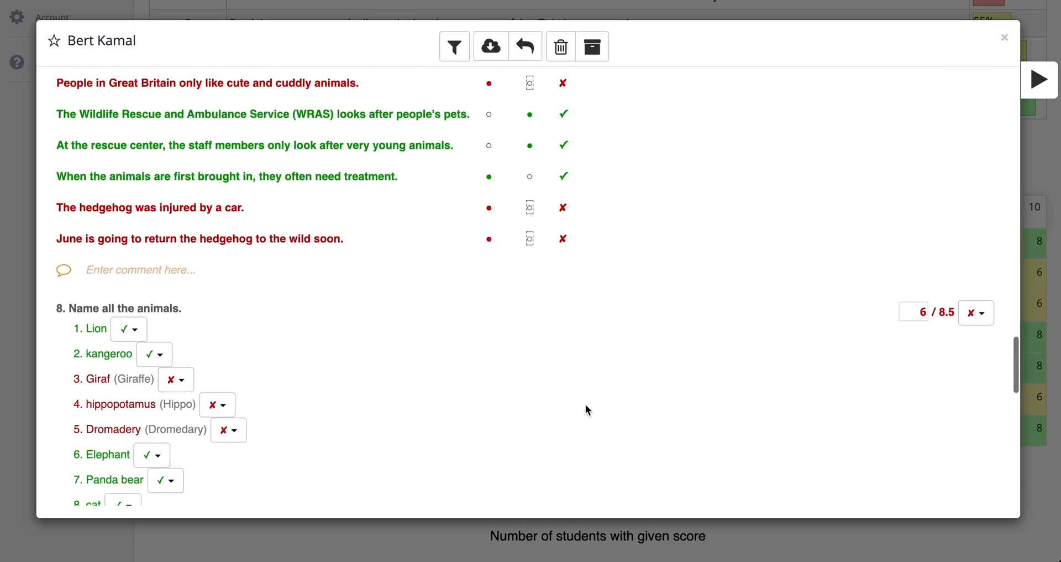
scroll("down", 3)
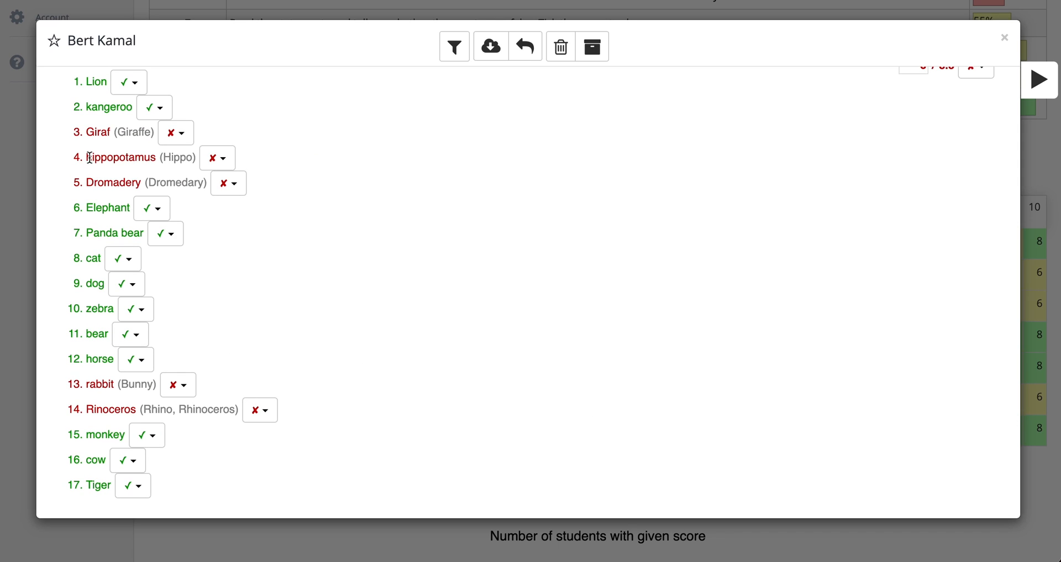
left_click(216, 158)
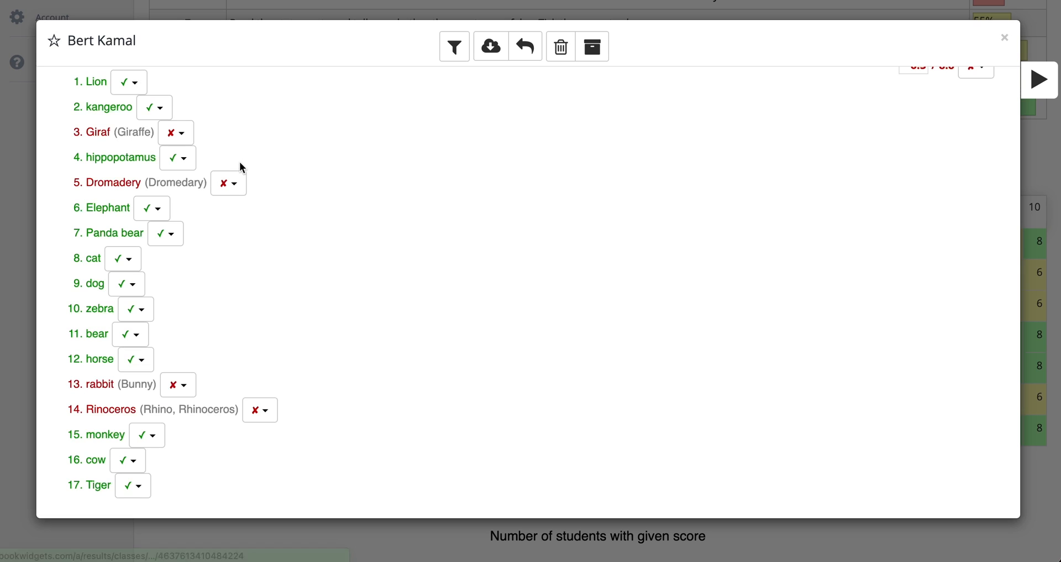
scroll("down", 3)
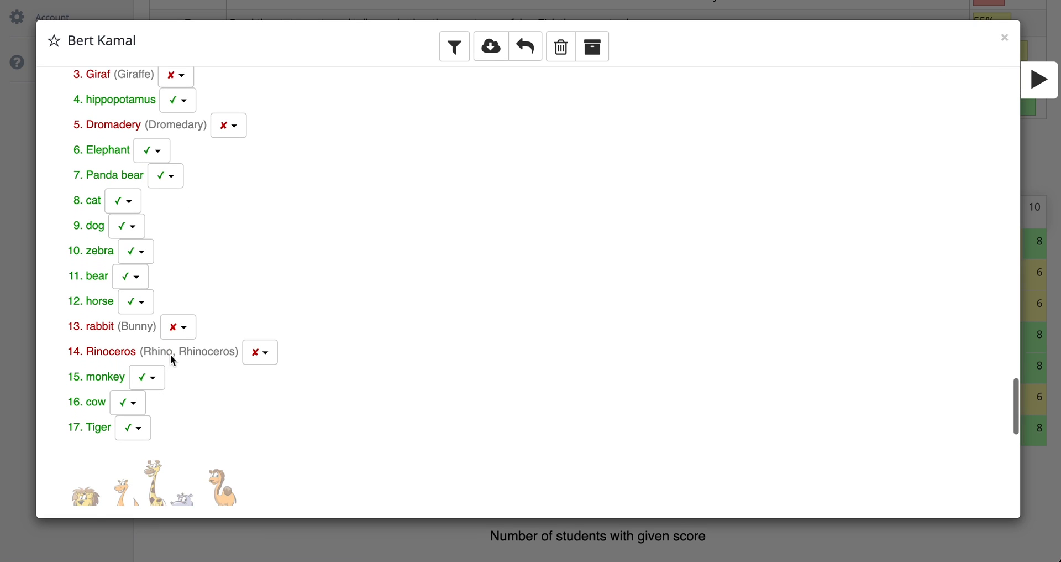
left_click(173, 326)
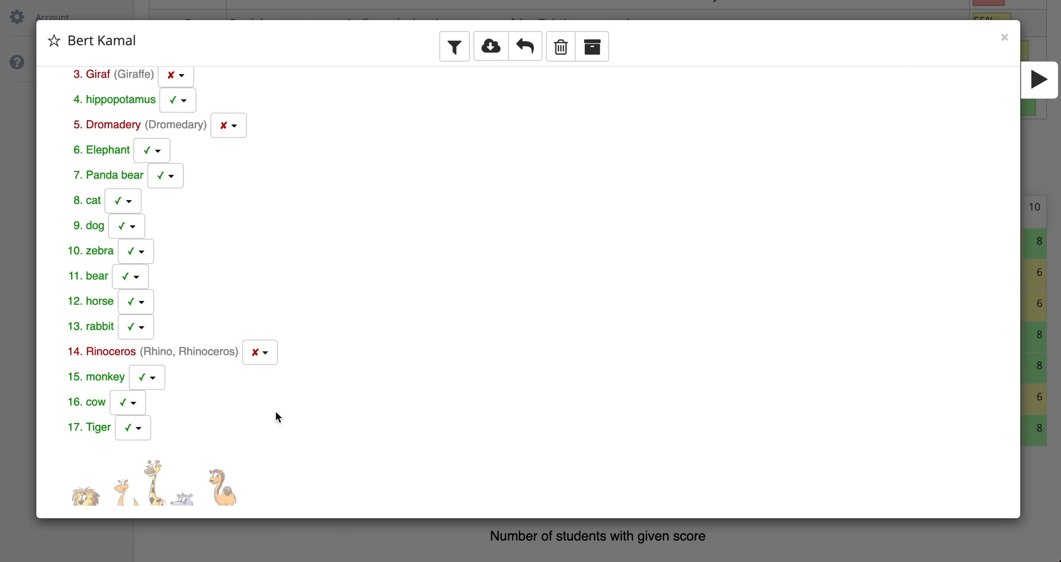
Comment 'Spelling!' on Rinoceros and mark it correct
scroll("down", 3)
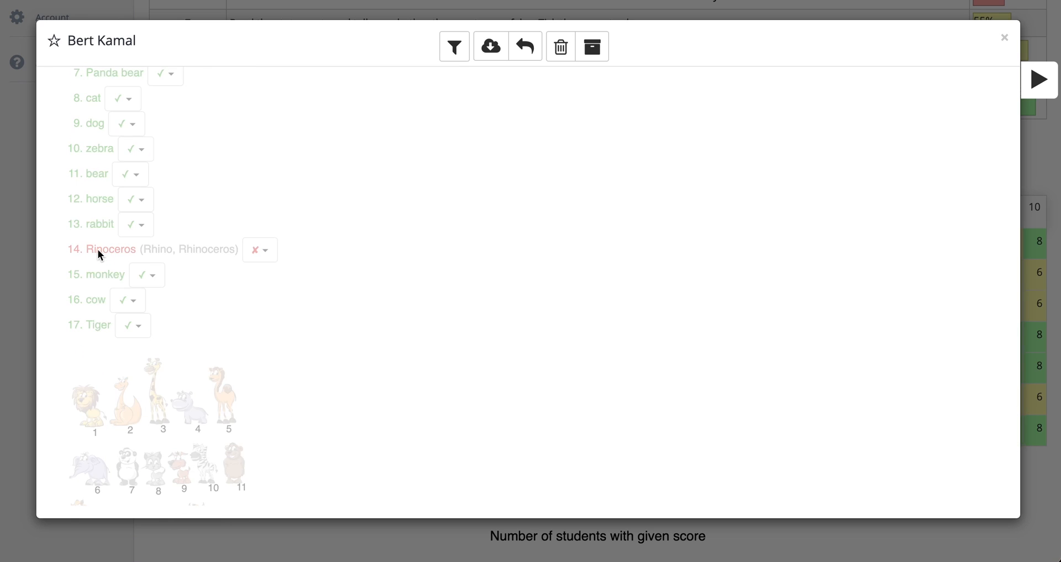
left_click(109, 249)
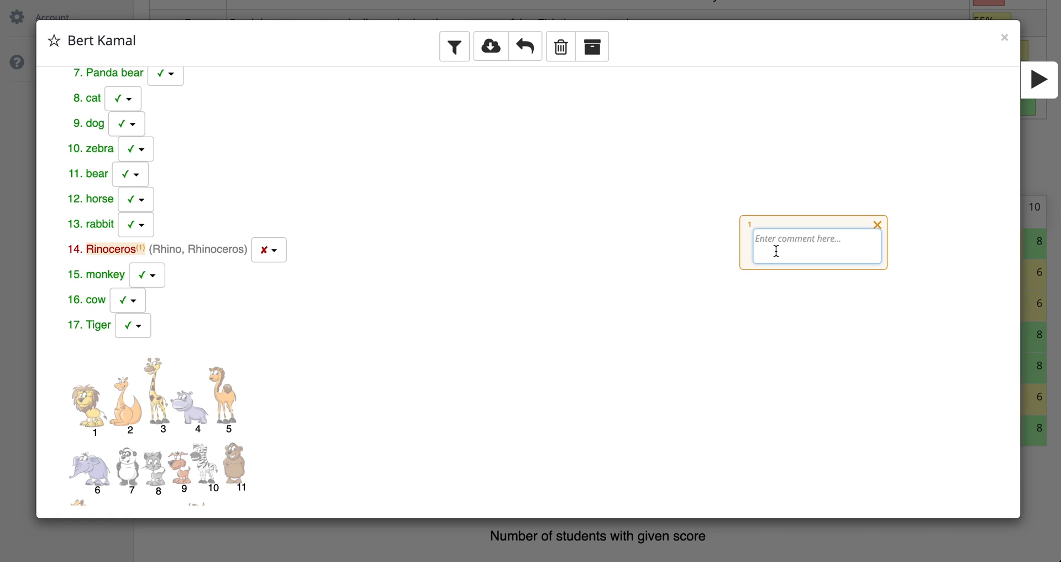
type("Spelling!")
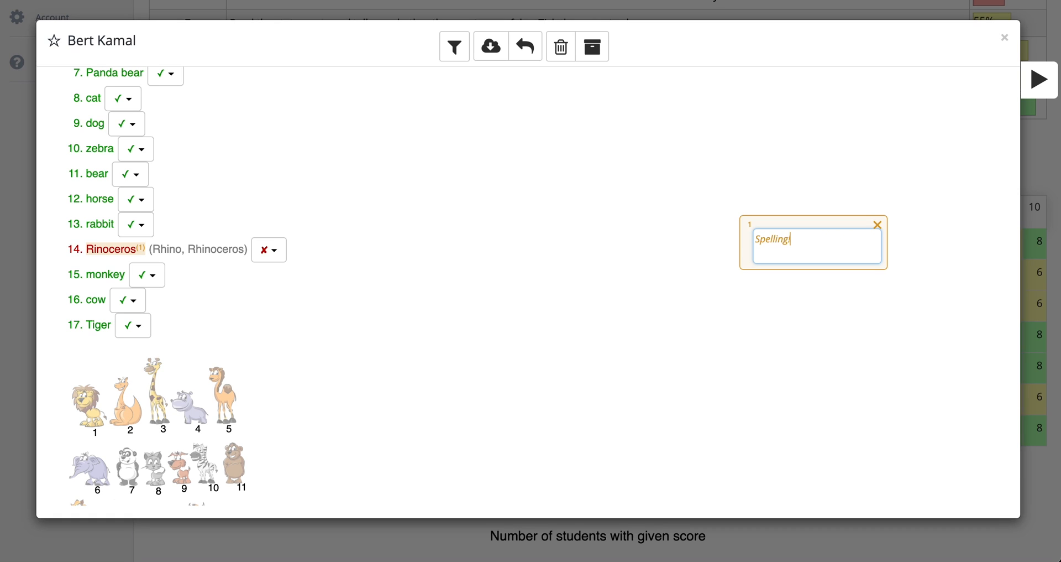
left_click(268, 249)
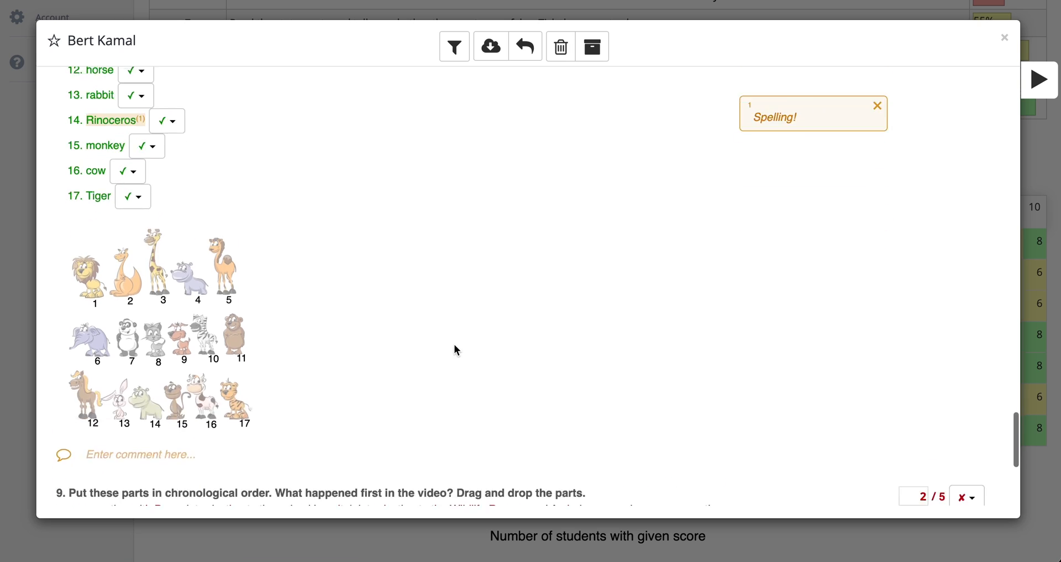
scroll("down", 3)
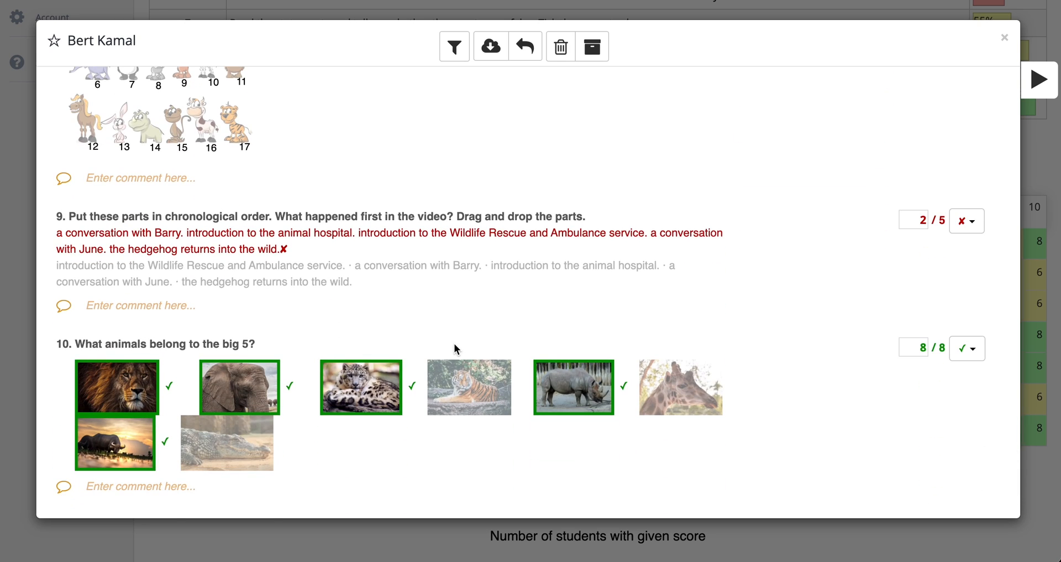
mouse_move(140, 336)
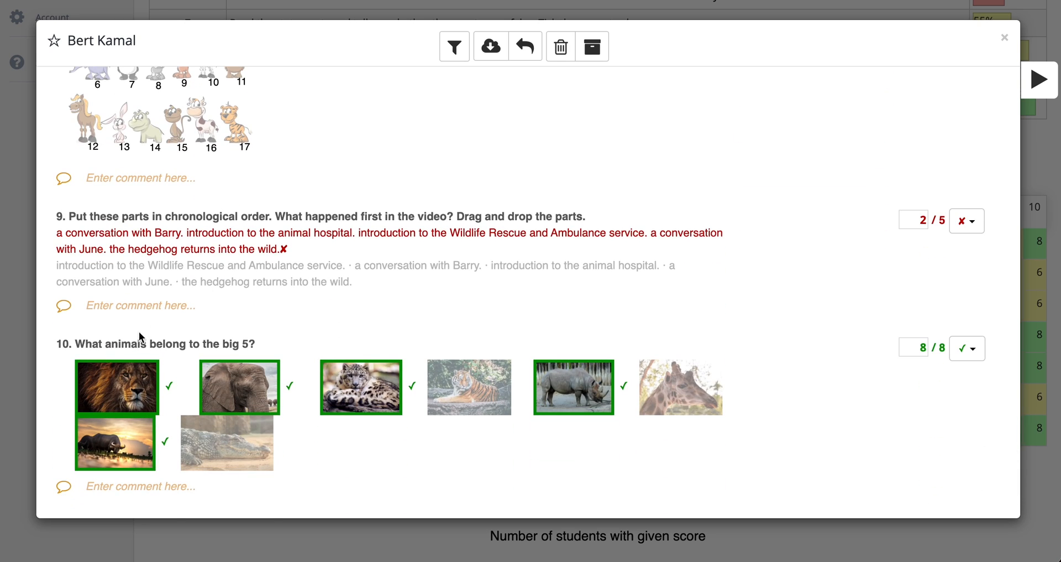
mouse_move(195, 308)
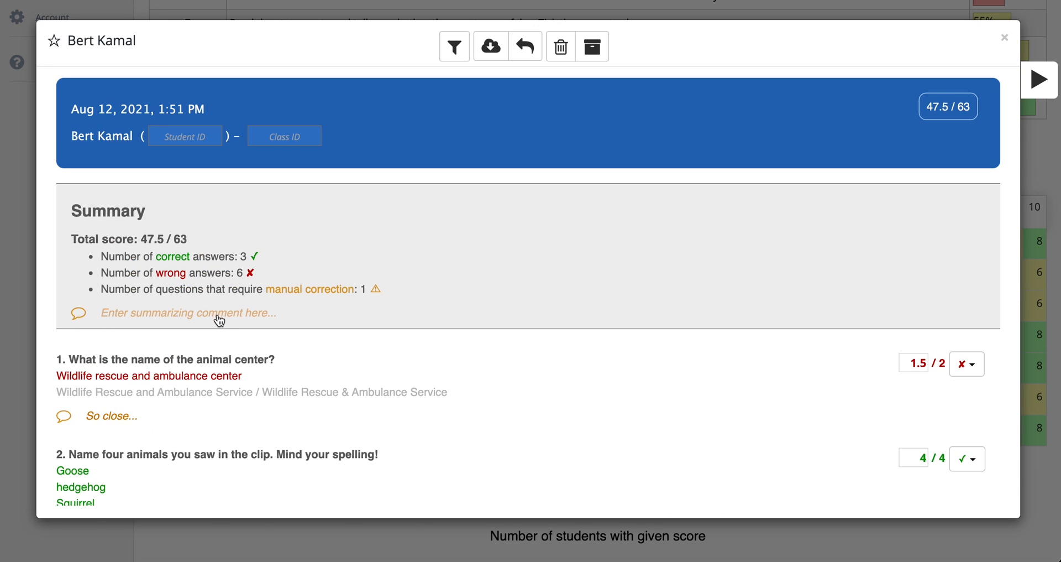
mouse_move(411, 52)
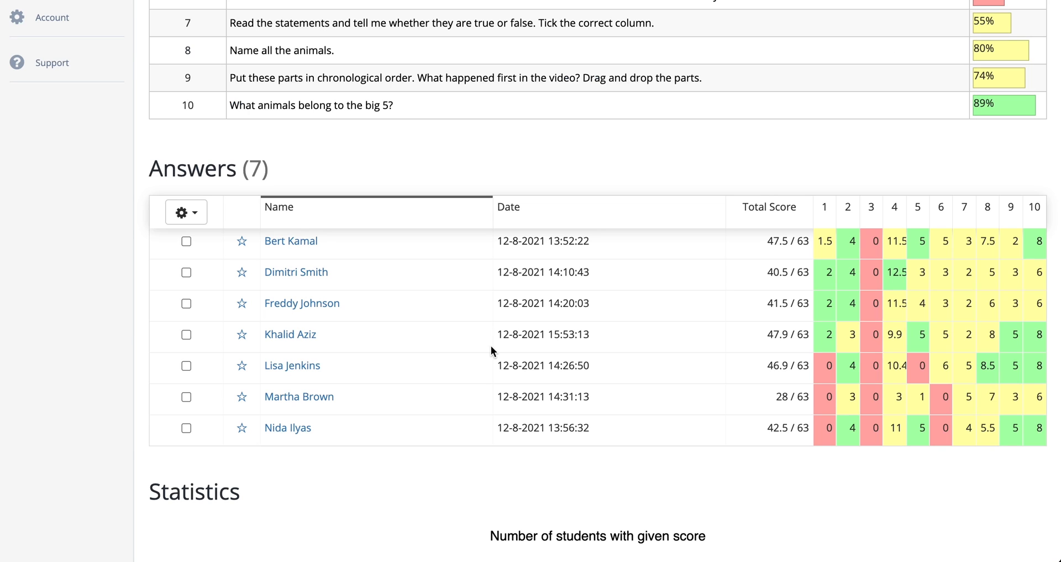
mouse_move(367, 338)
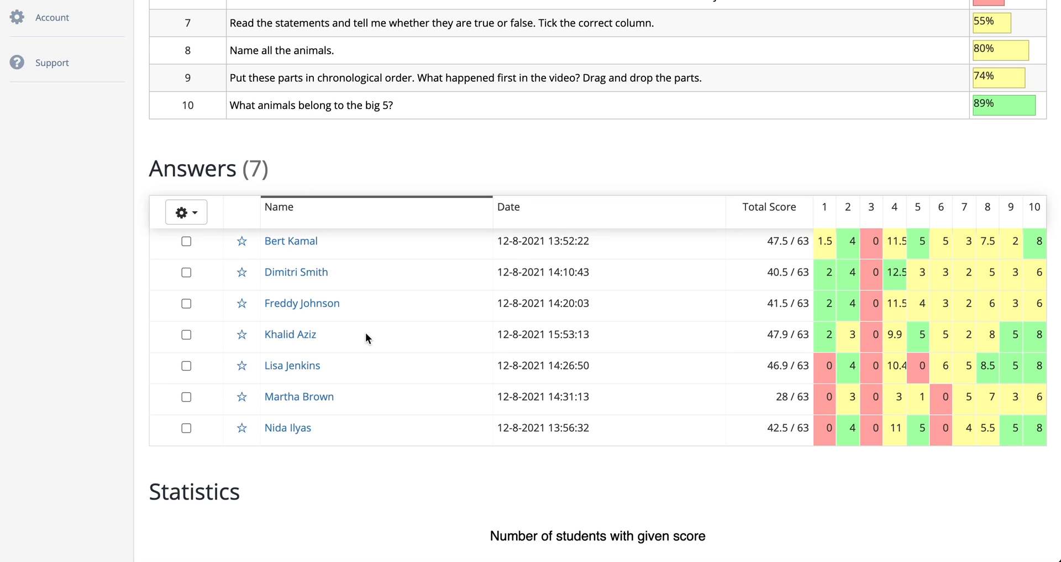
left_click(289, 334)
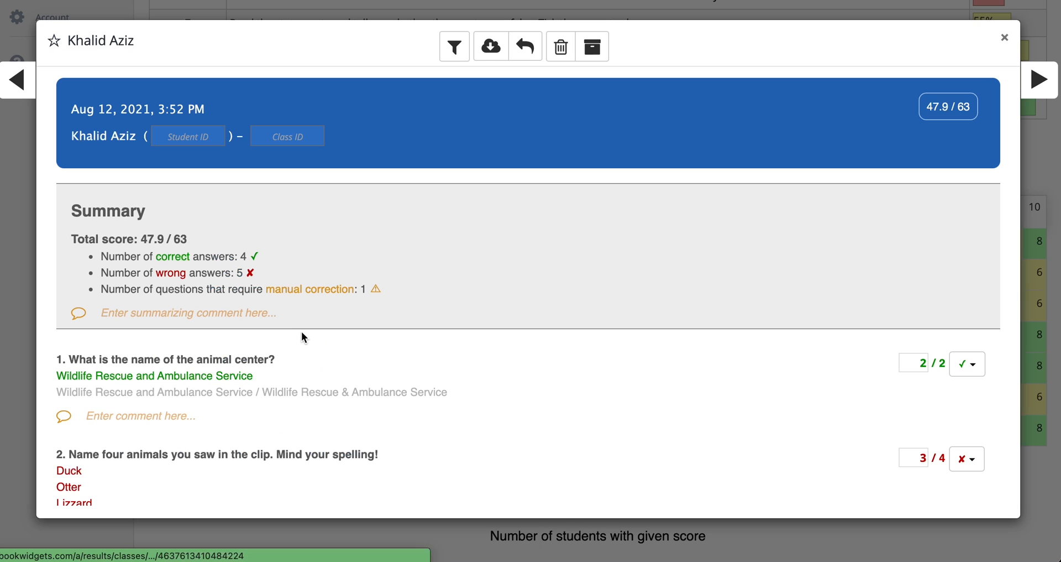
scroll("down", 3)
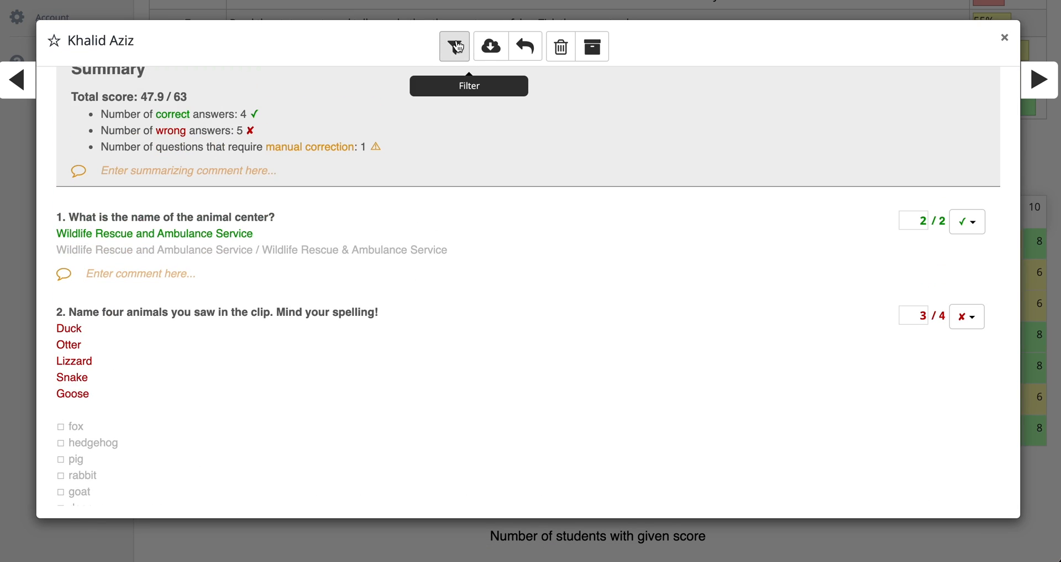
left_click(454, 46)
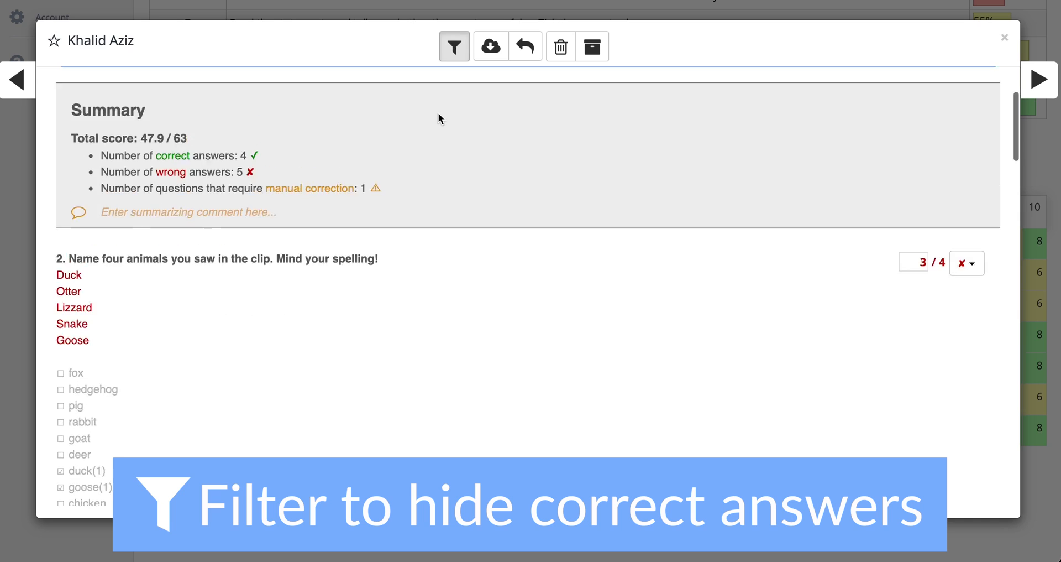
left_click(453, 46)
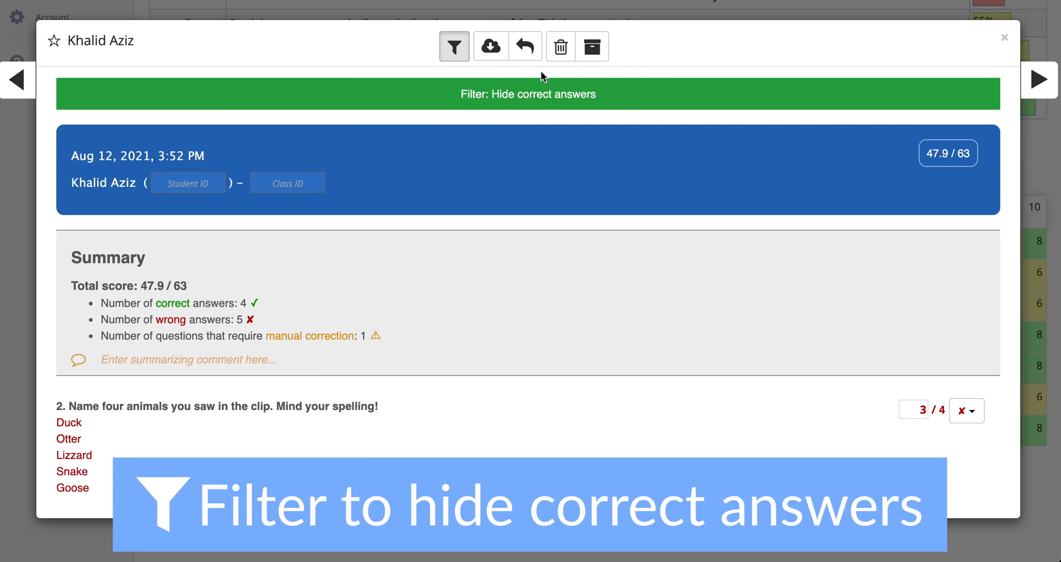
mouse_move(607, 94)
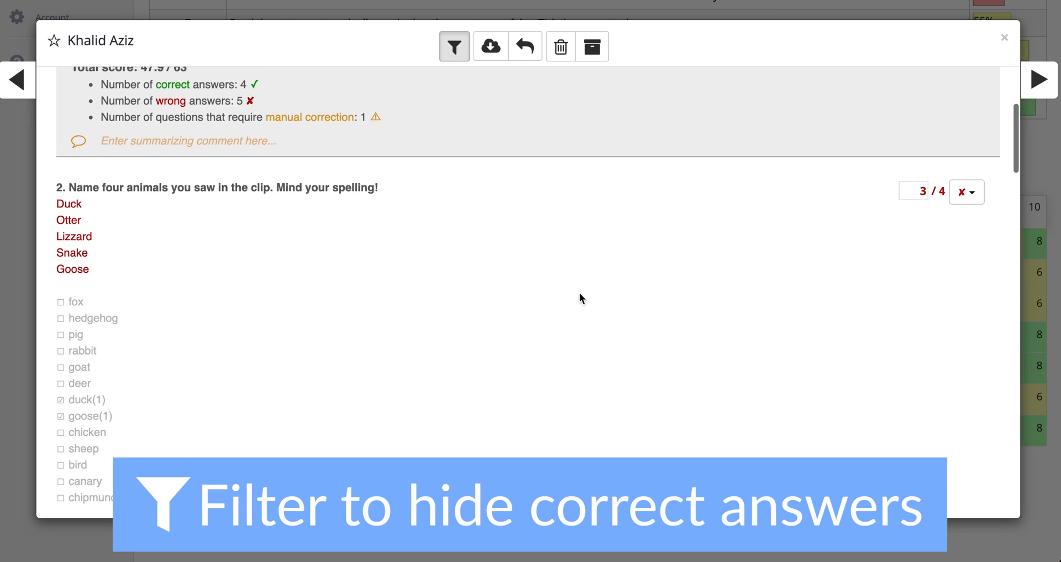
scroll("down", 3)
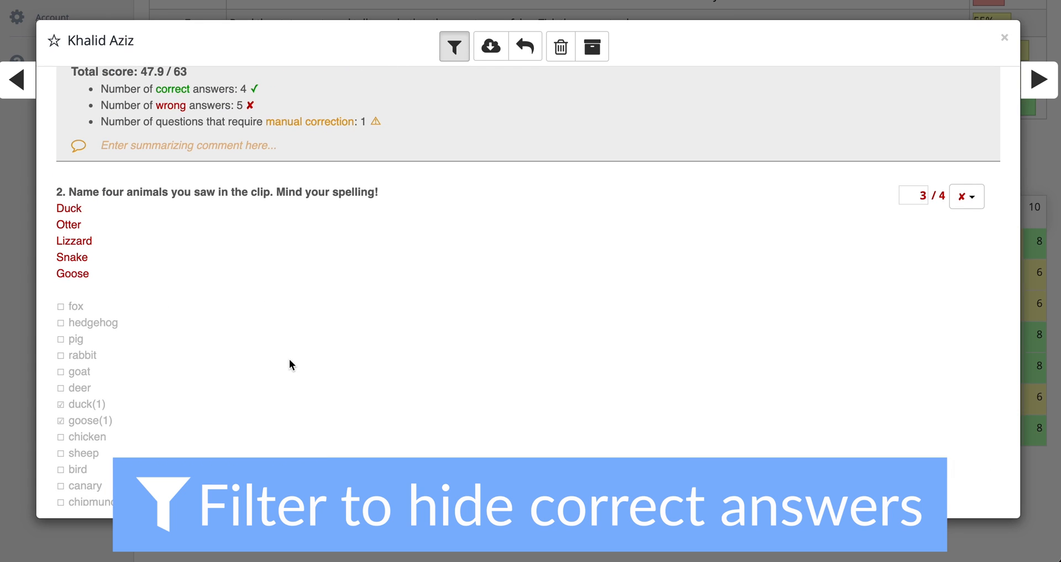
scroll("down", 3)
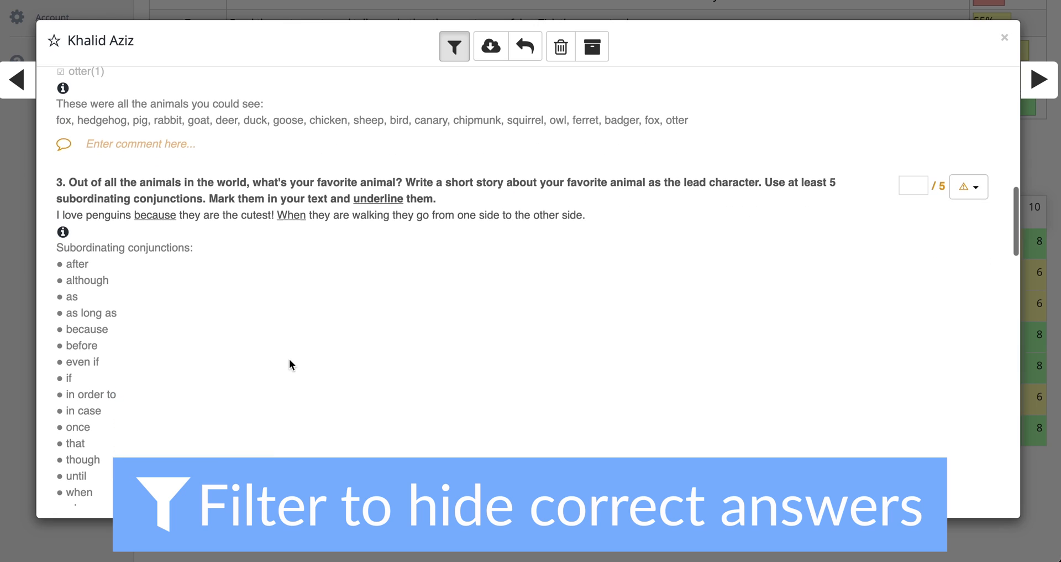
mouse_move(807, 217)
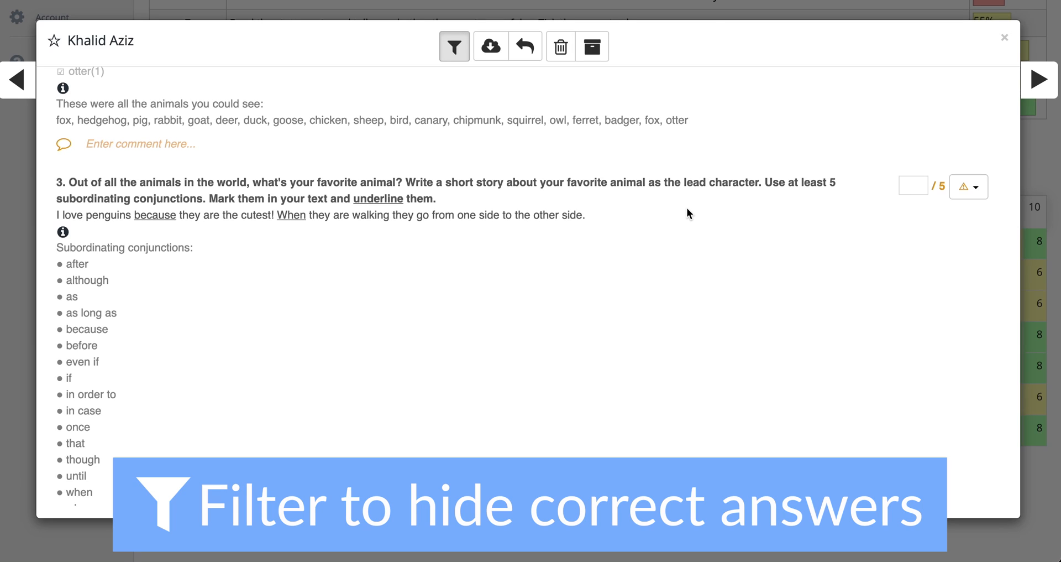
mouse_move(720, 245)
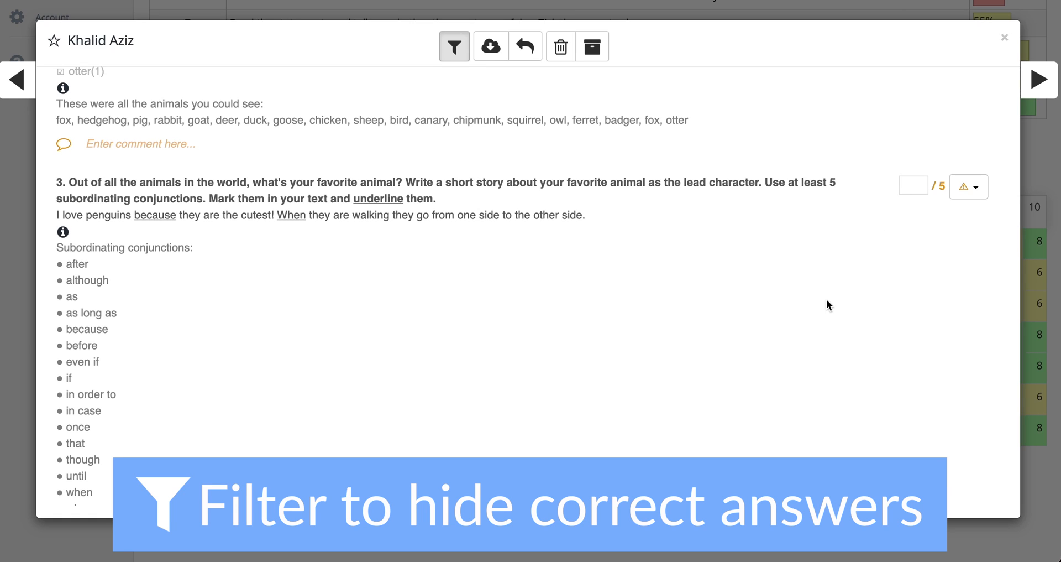
left_click(454, 46)
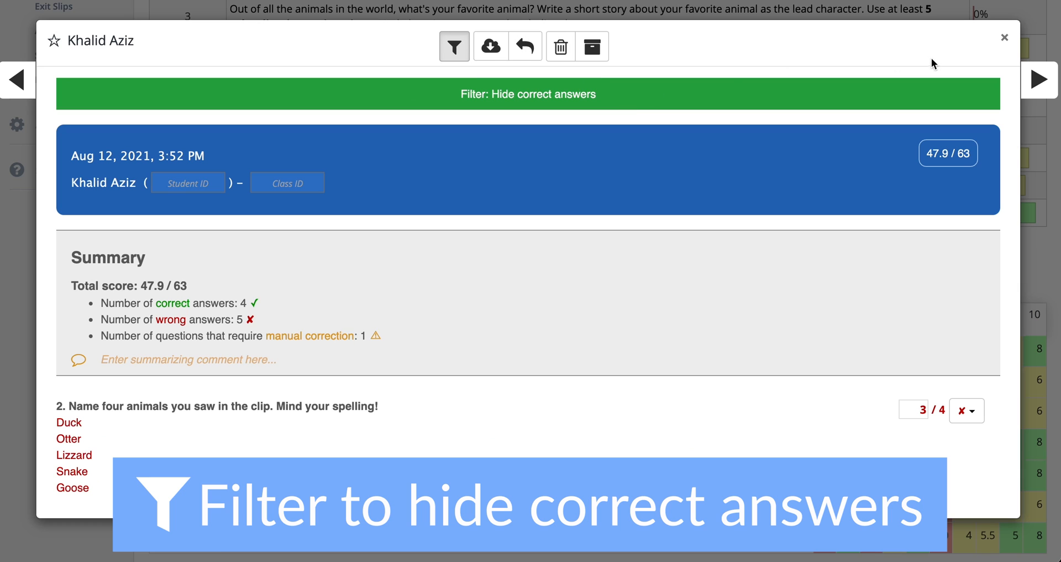
left_click(1005, 37)
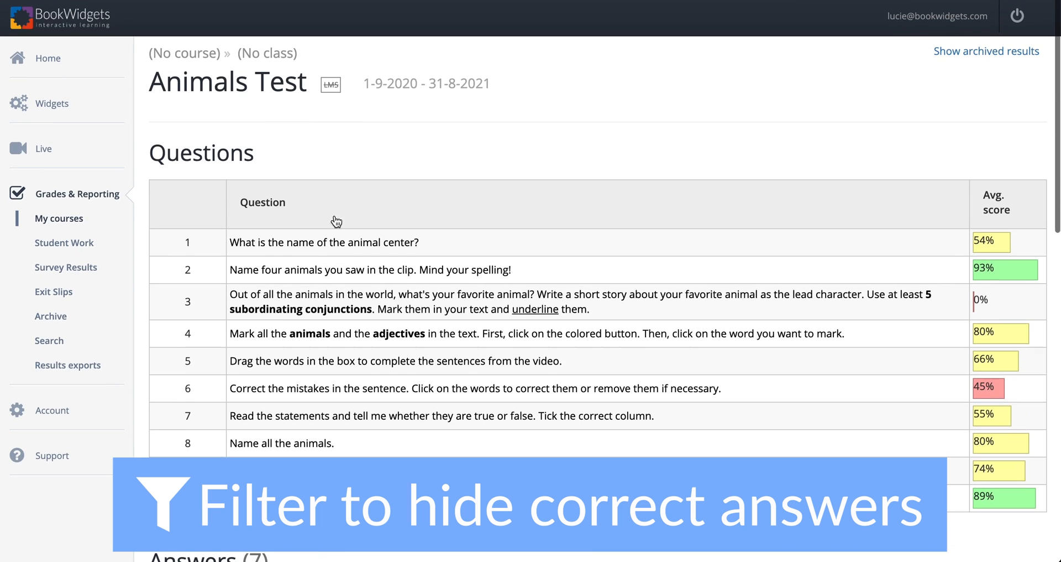
mouse_move(324, 241)
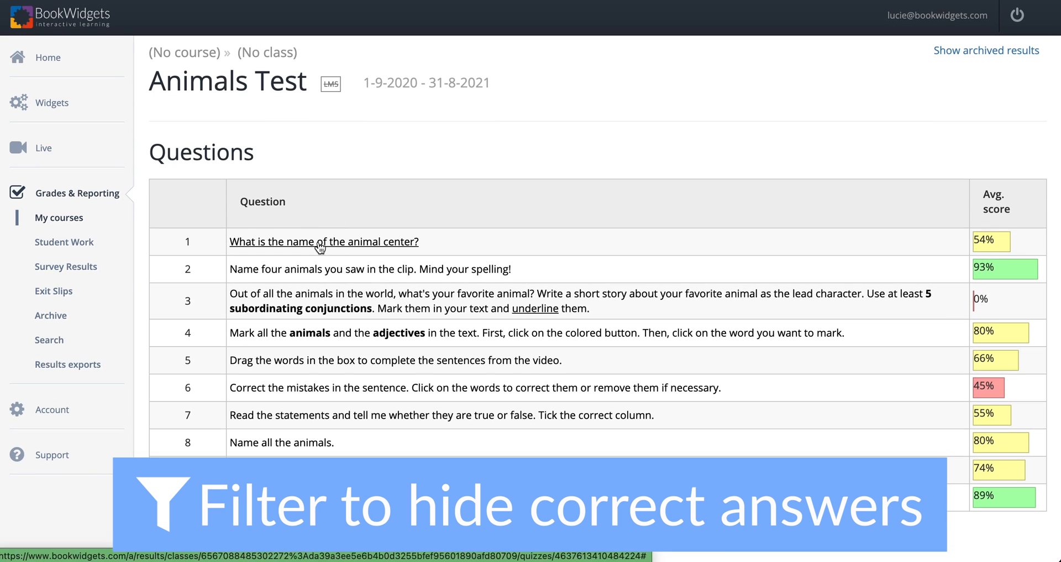
List all students' answers to question 1, toggling the hide-correct-answers filter off and on
left_click(323, 241)
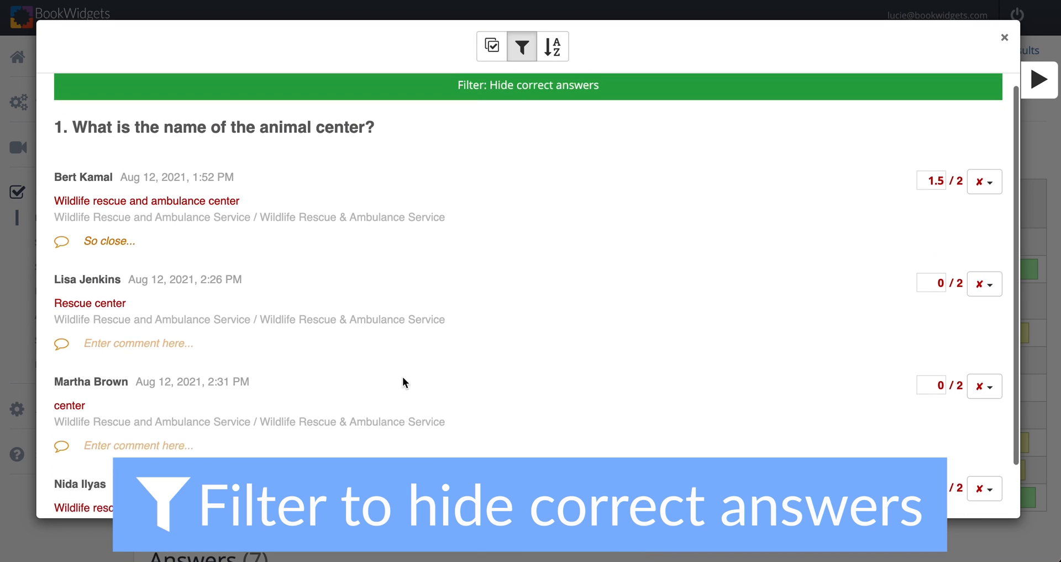
scroll("down", 3)
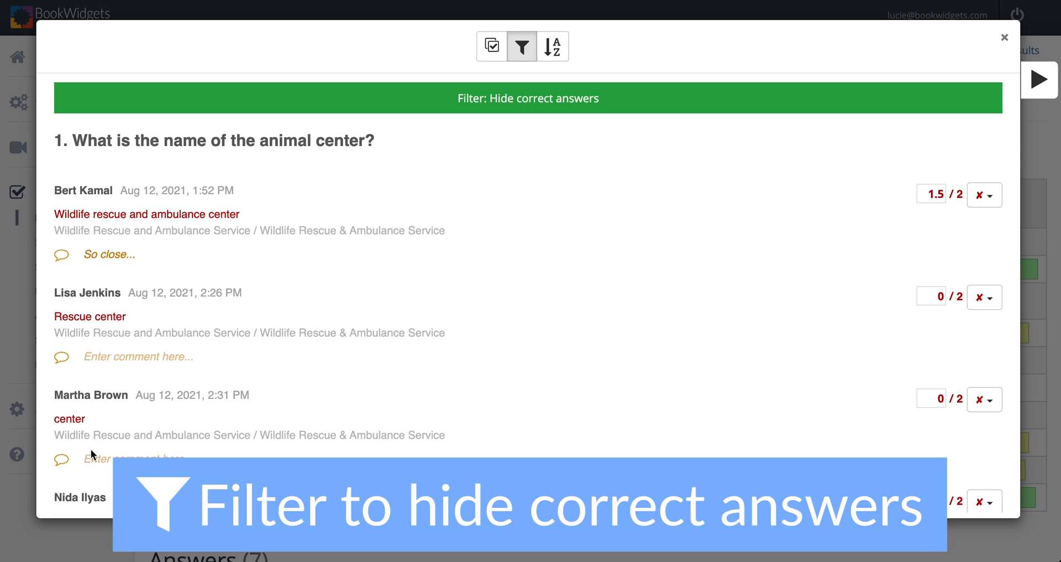
mouse_move(329, 146)
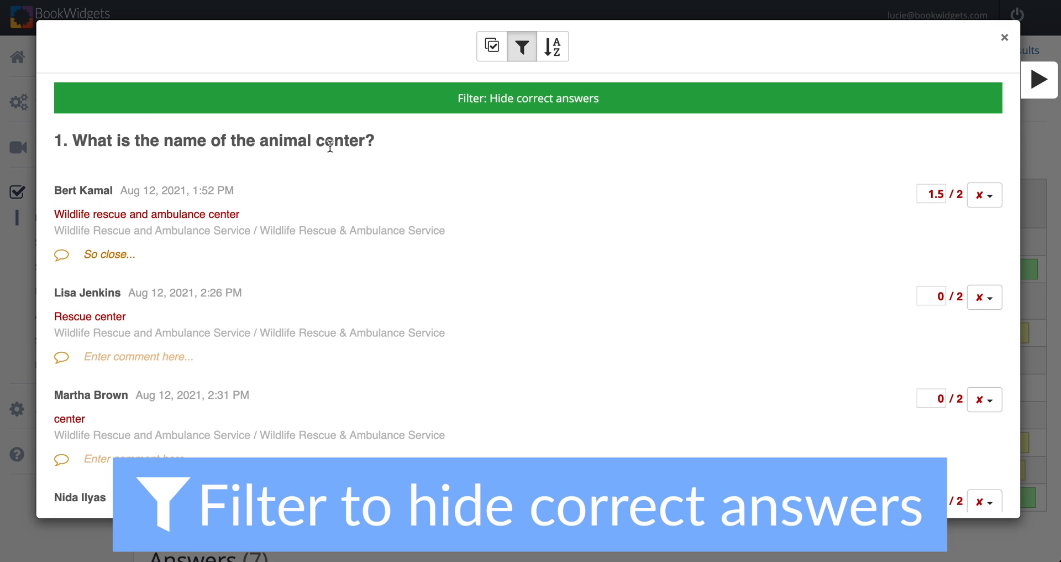
mouse_move(263, 307)
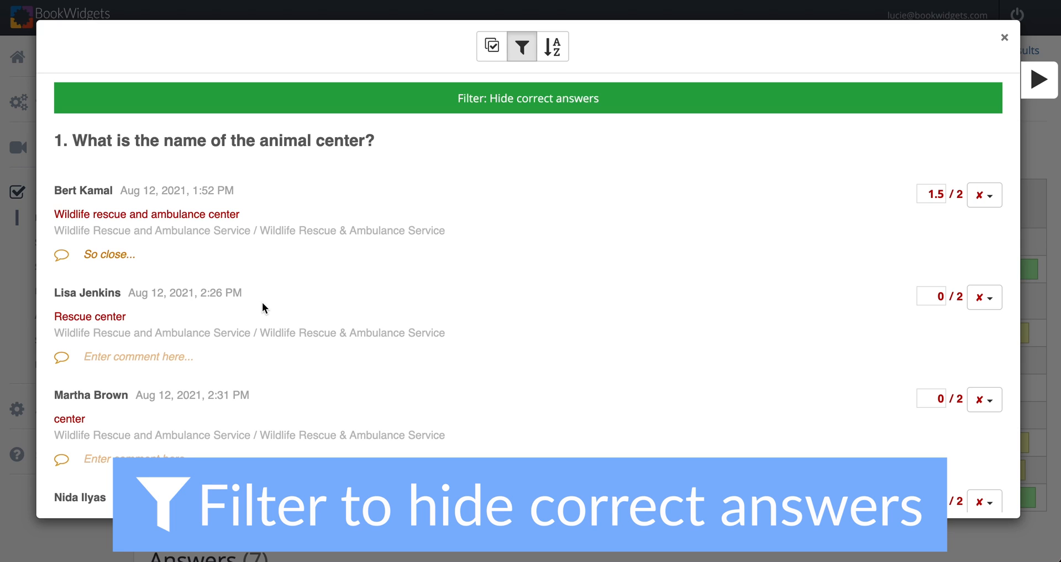
mouse_move(430, 433)
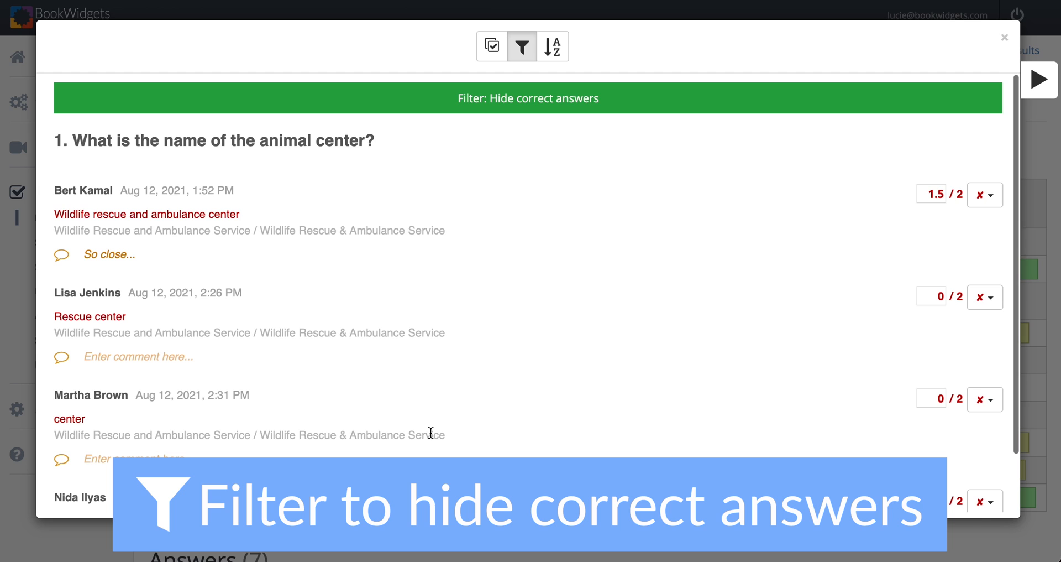
mouse_move(522, 46)
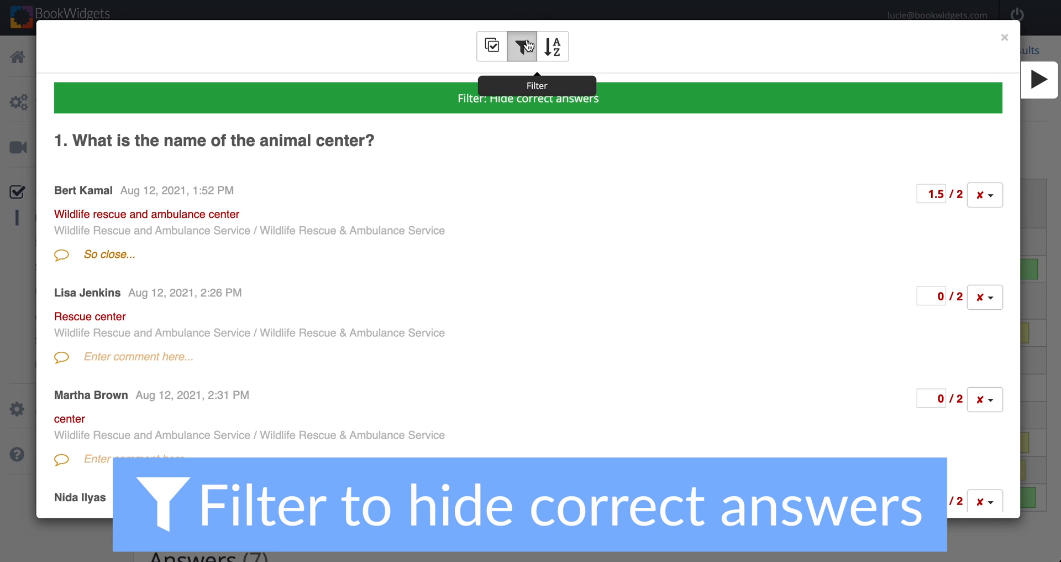
left_click(522, 46)
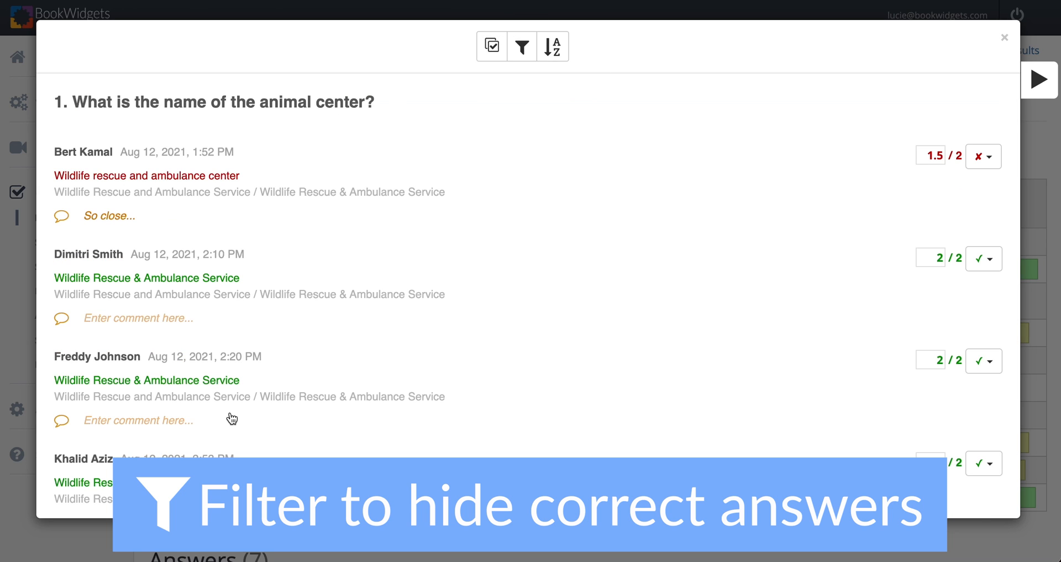
scroll("down", 3)
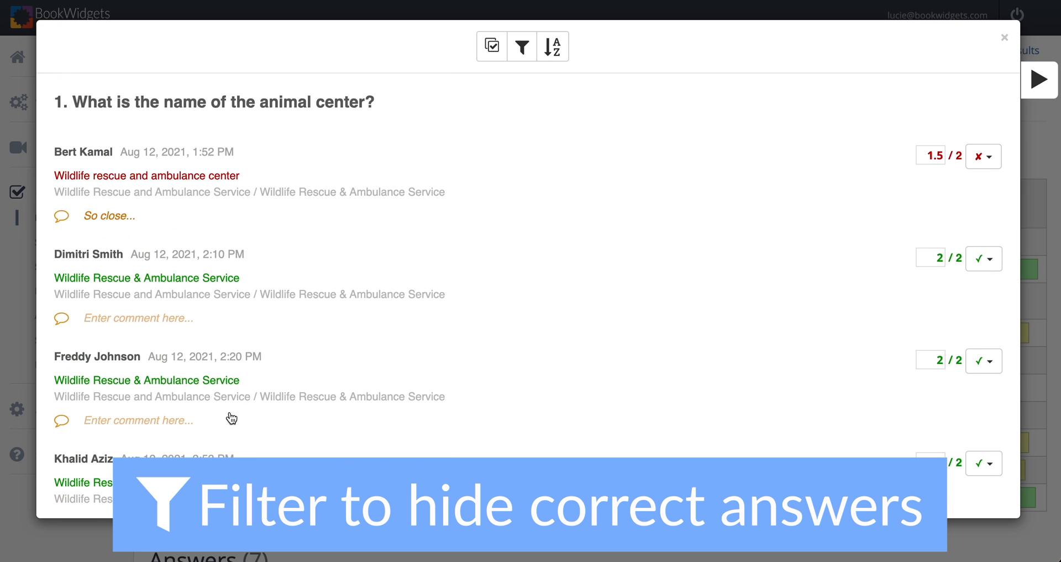
left_click(521, 46)
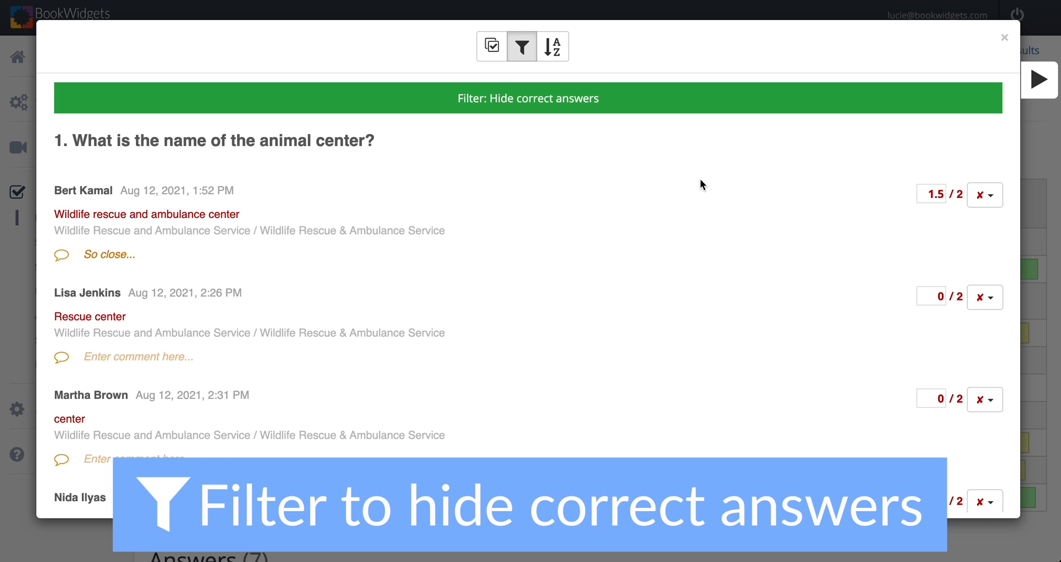
left_click(492, 46)
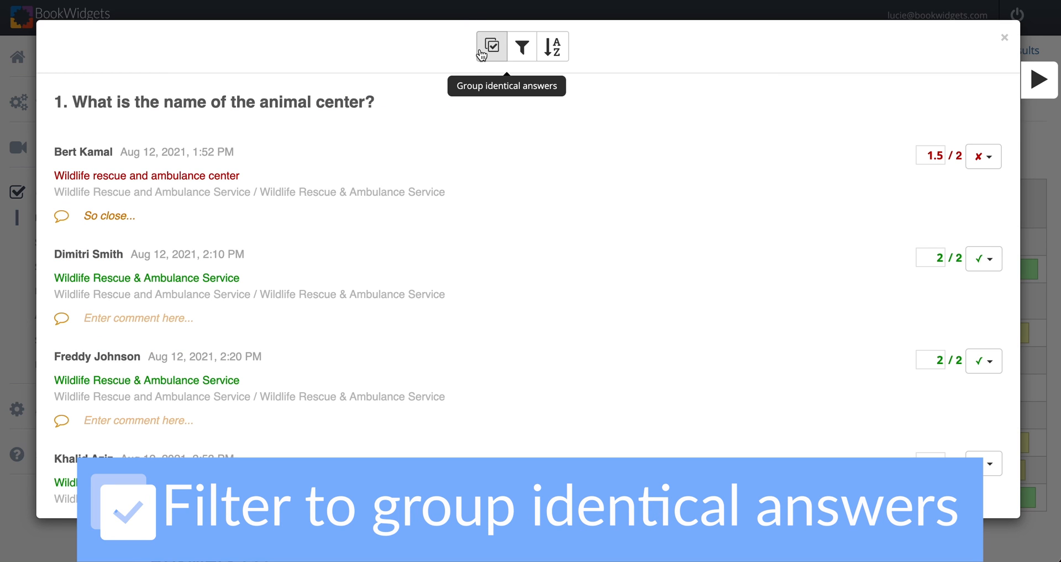
Group question 1's identical answers and open the comment box for the two-student group
left_click(491, 46)
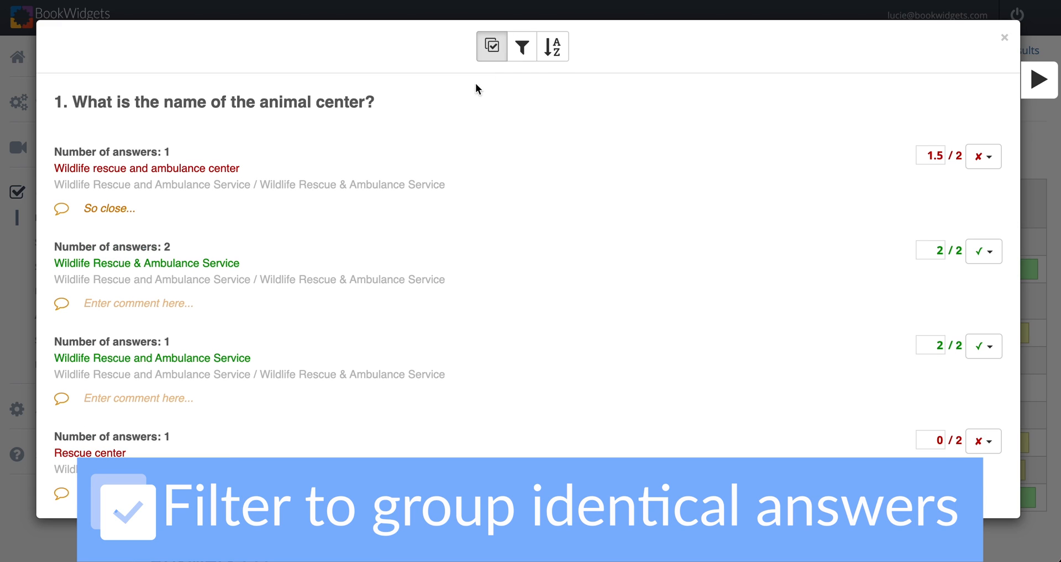
mouse_move(112, 247)
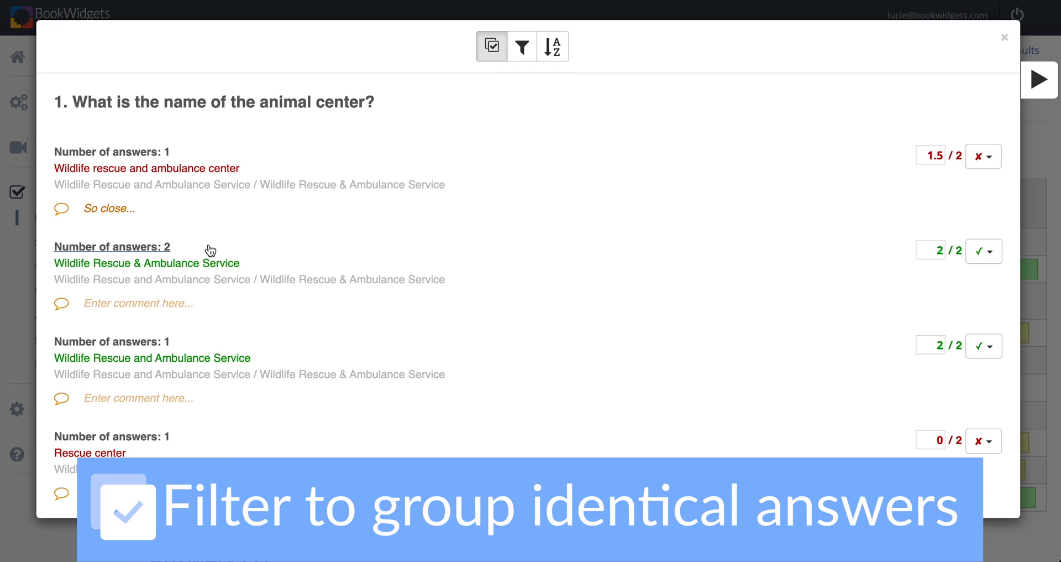
mouse_move(116, 148)
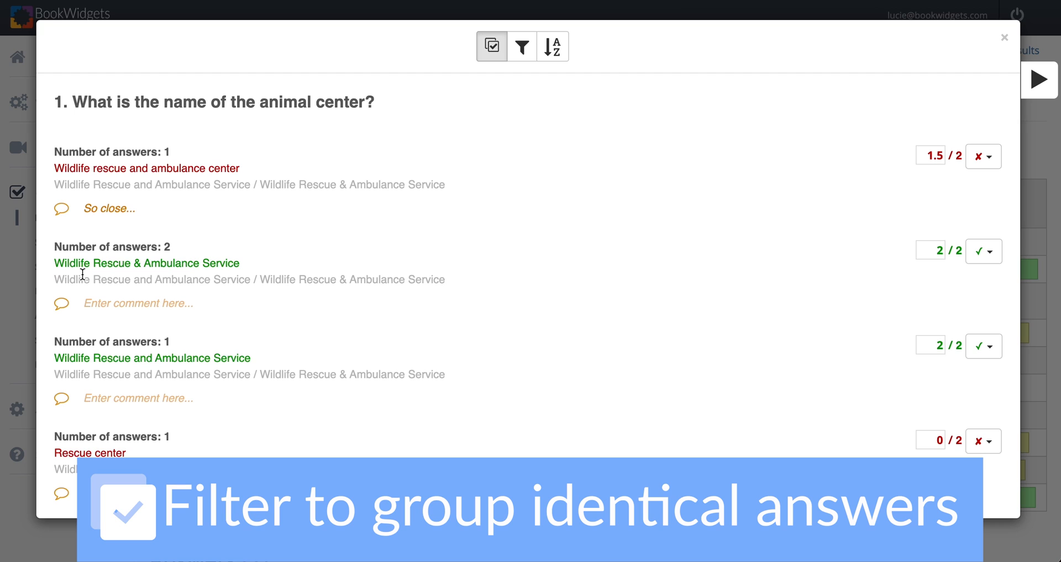
scroll("down", 3)
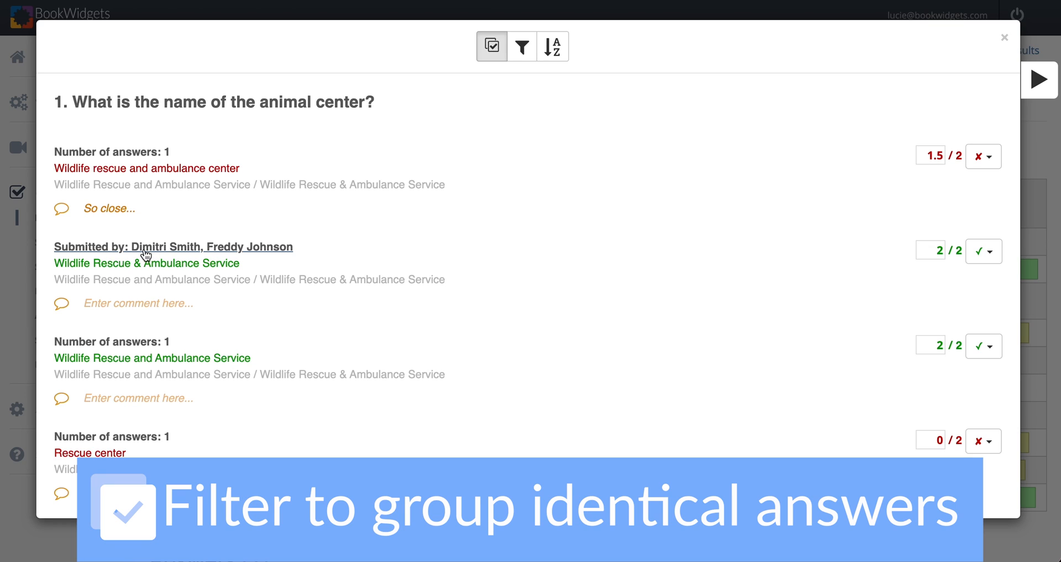
mouse_move(166, 248)
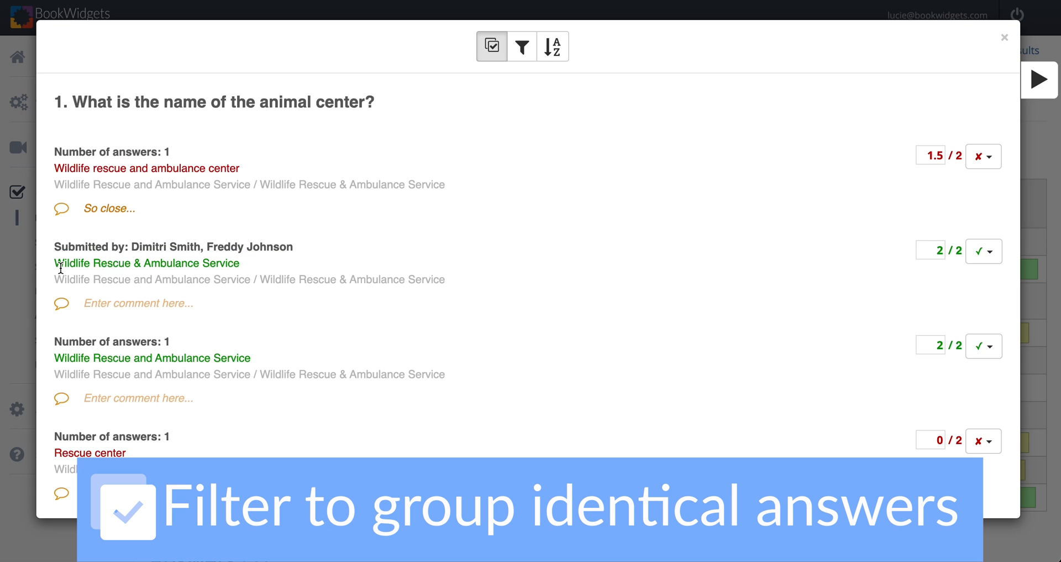
mouse_move(241, 272)
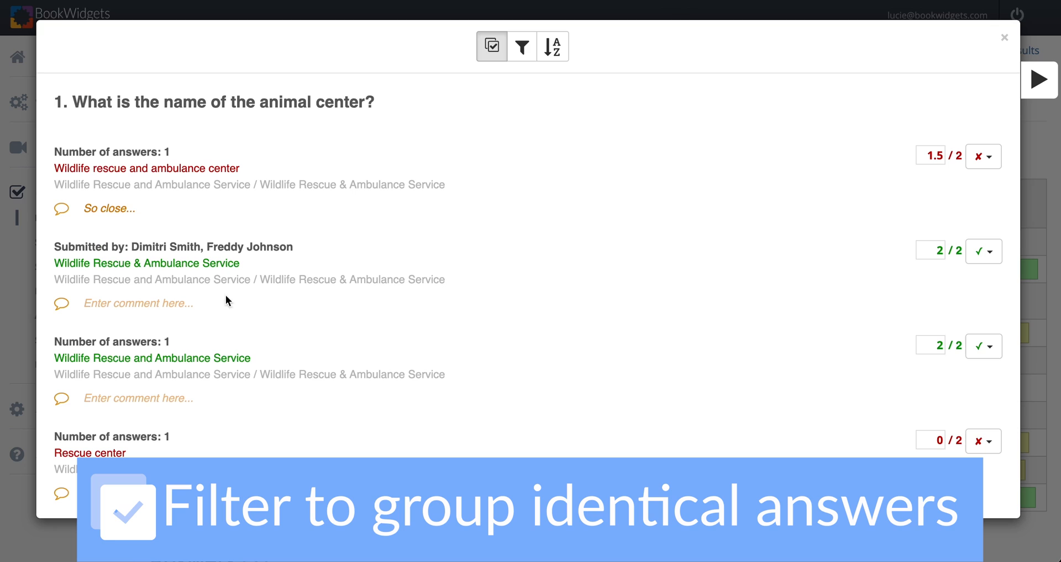
mouse_move(193, 313)
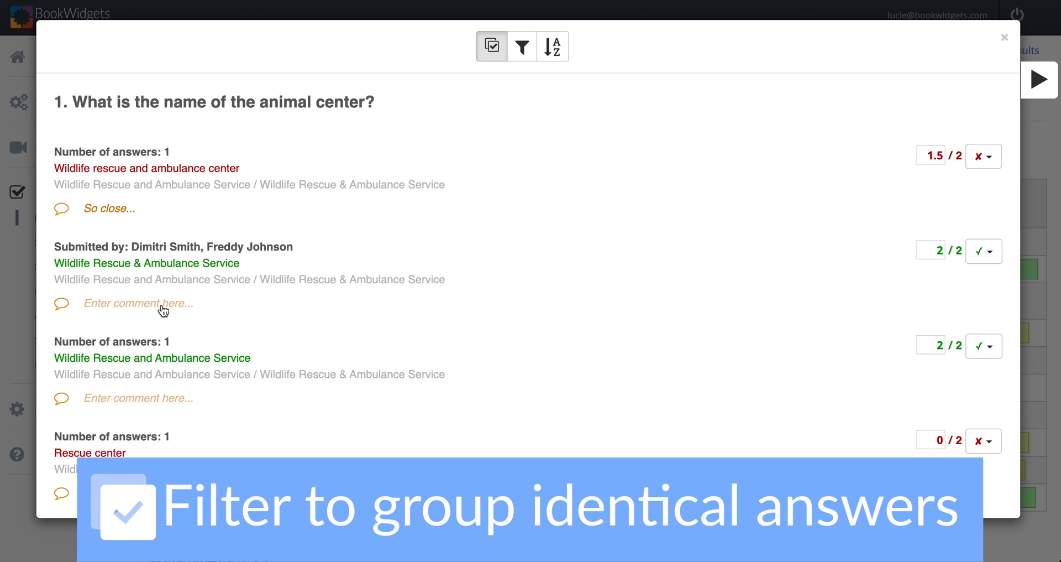
left_click(138, 303)
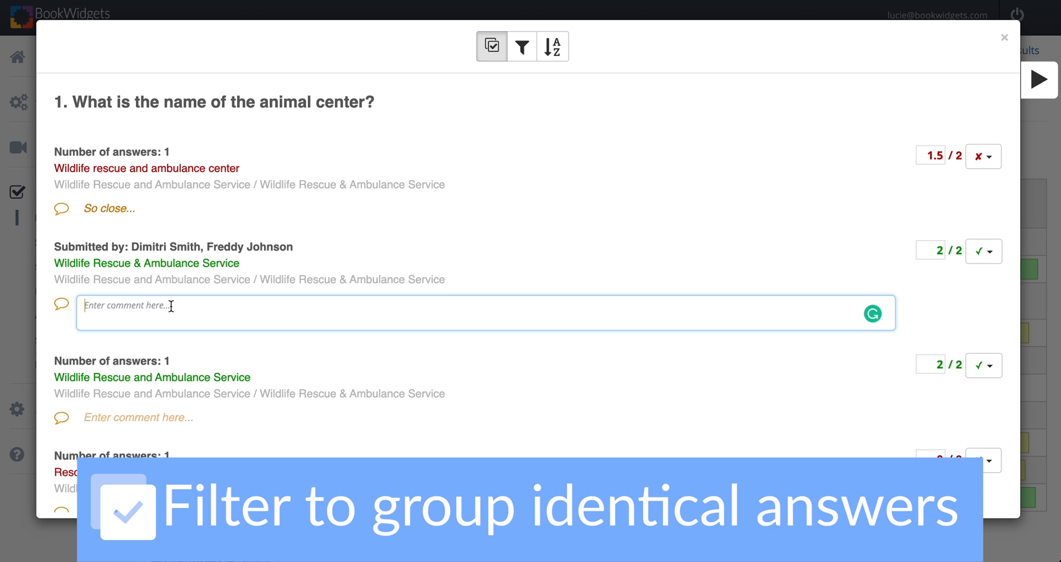
Enter 'Well done!' as the comment on the two-student answer group
type("w")
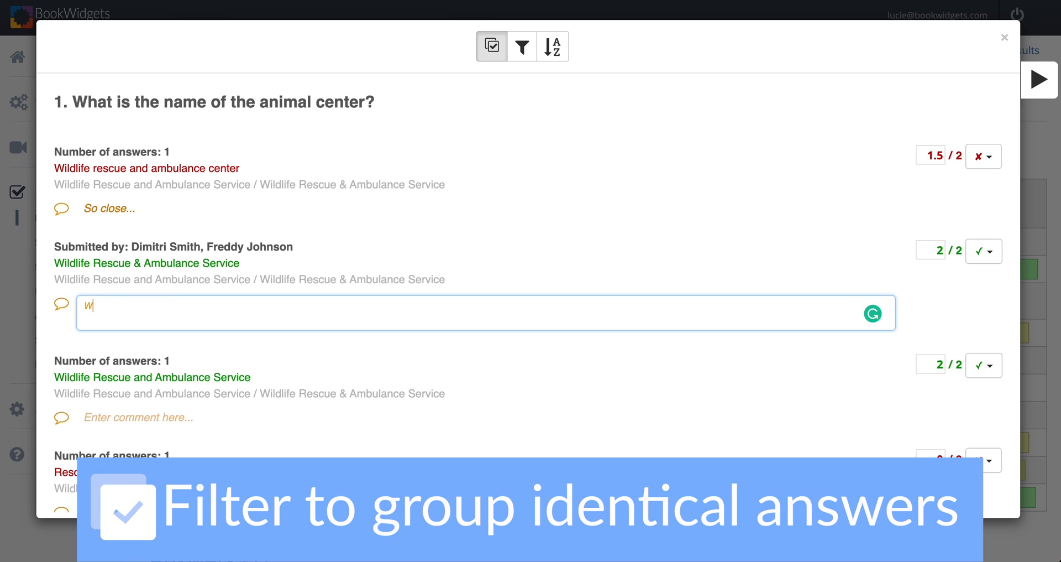
type("ell done!")
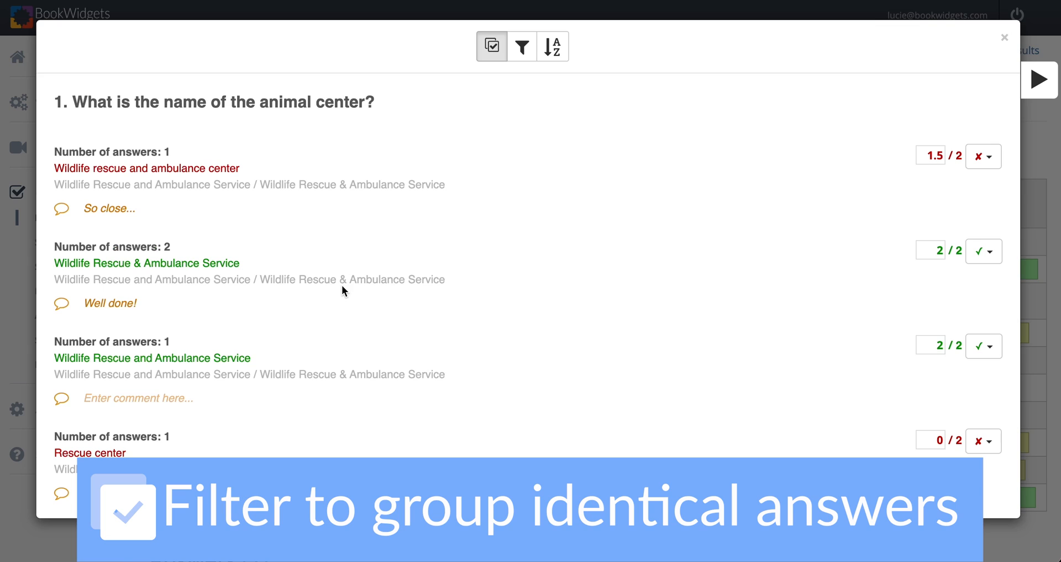
mouse_move(157, 251)
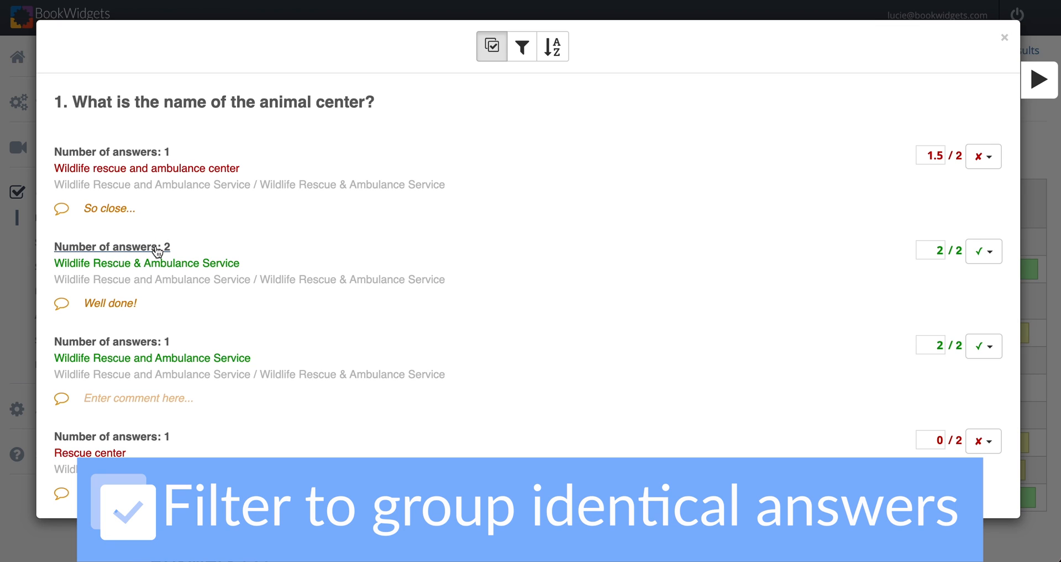
mouse_move(148, 254)
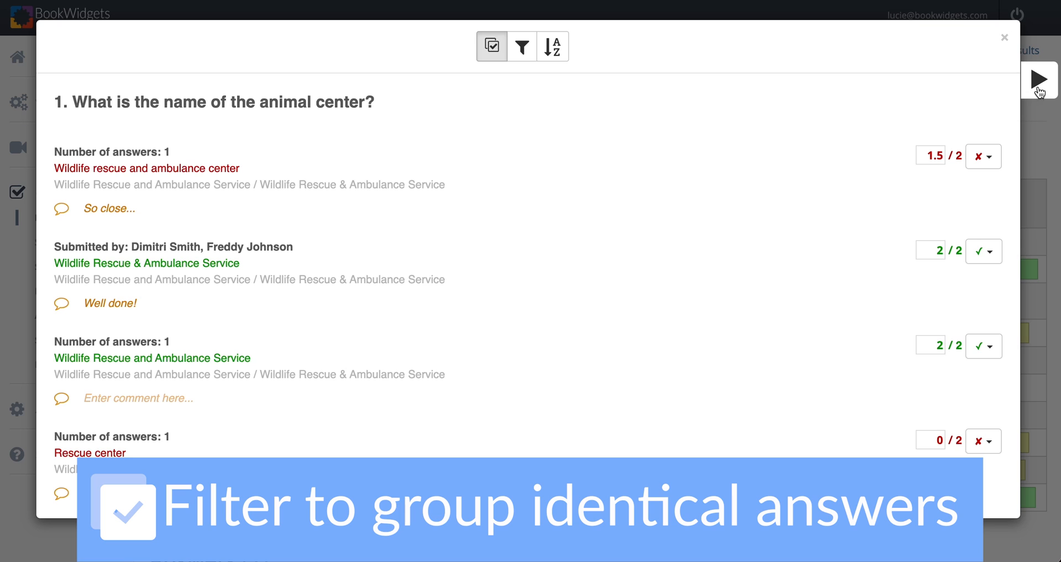
Advance through later questions' grouped answers to a true/false answer shared by three students
left_click(1040, 79)
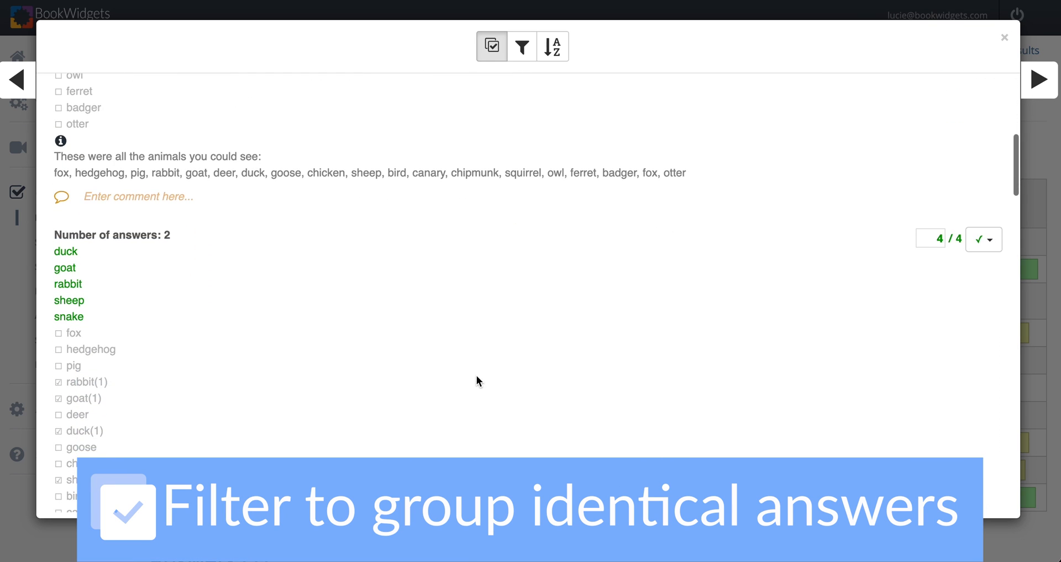
scroll("down", 3)
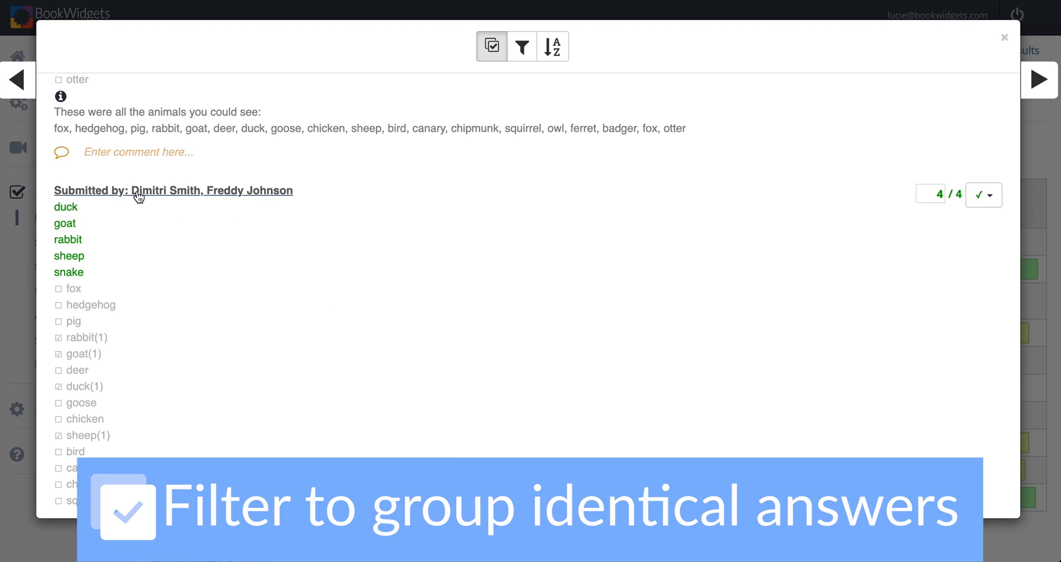
mouse_move(263, 201)
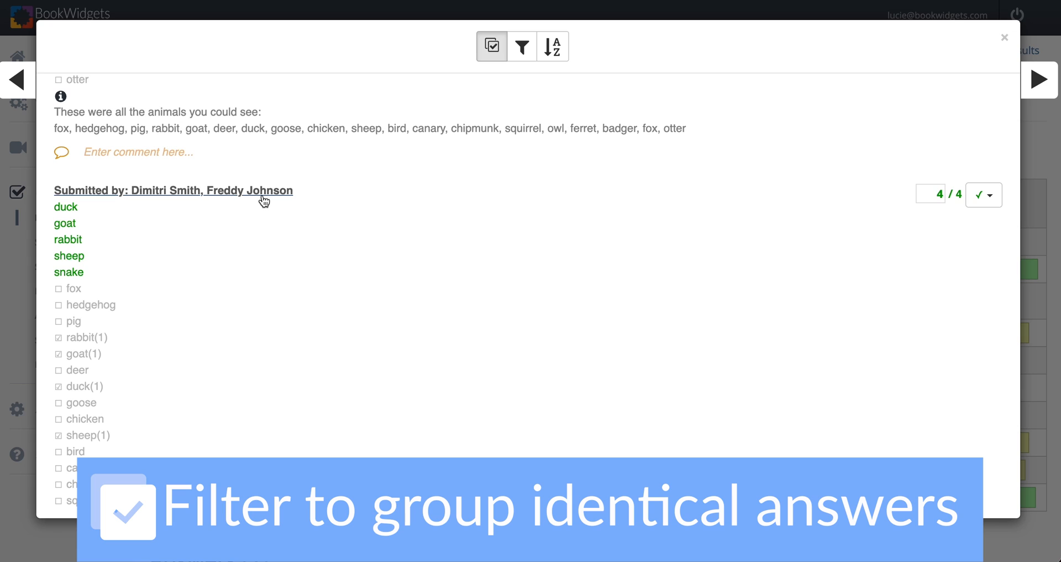
left_click(1039, 79)
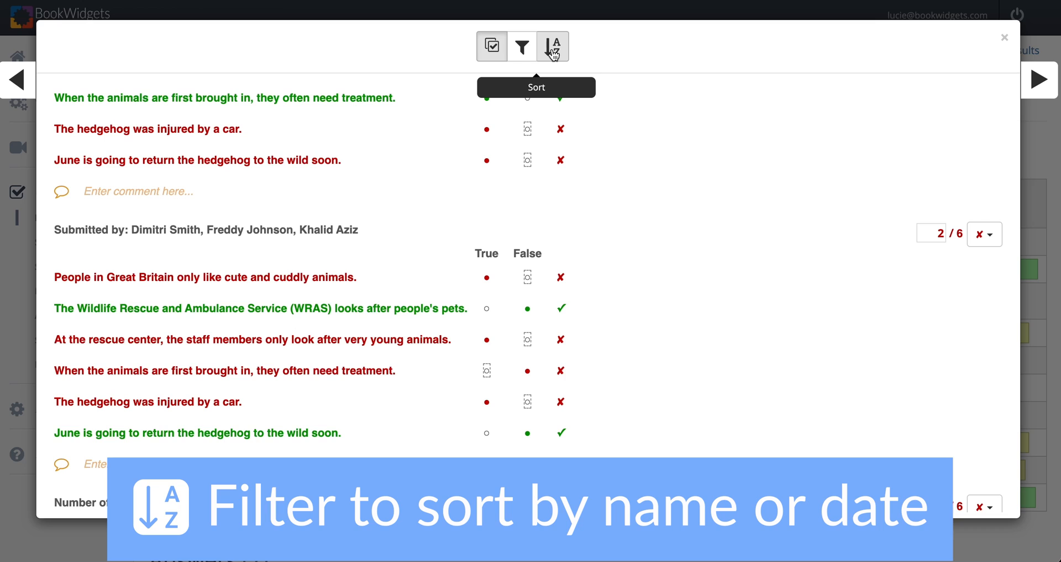
left_click(552, 46)
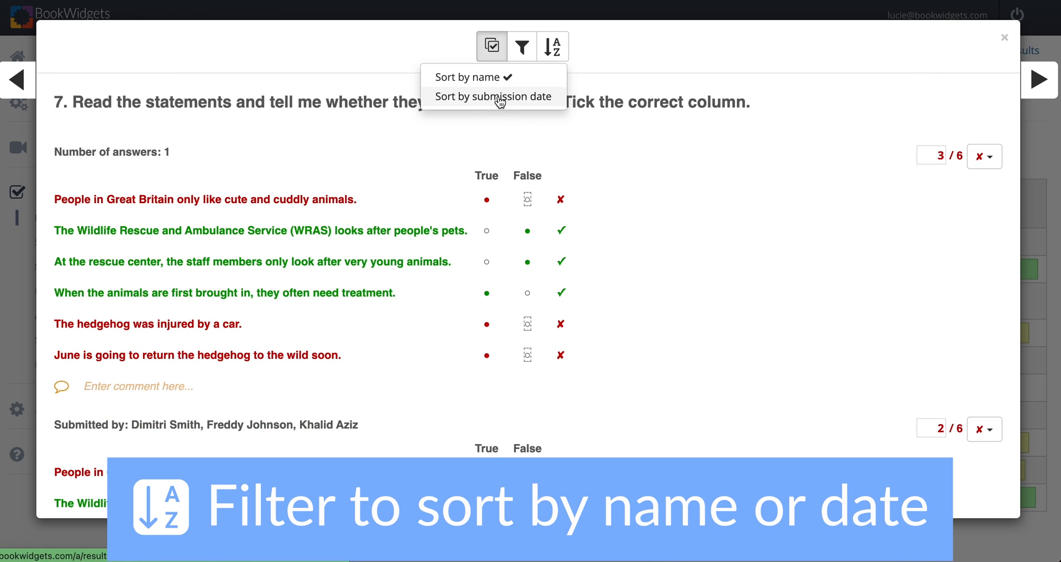
left_click(492, 96)
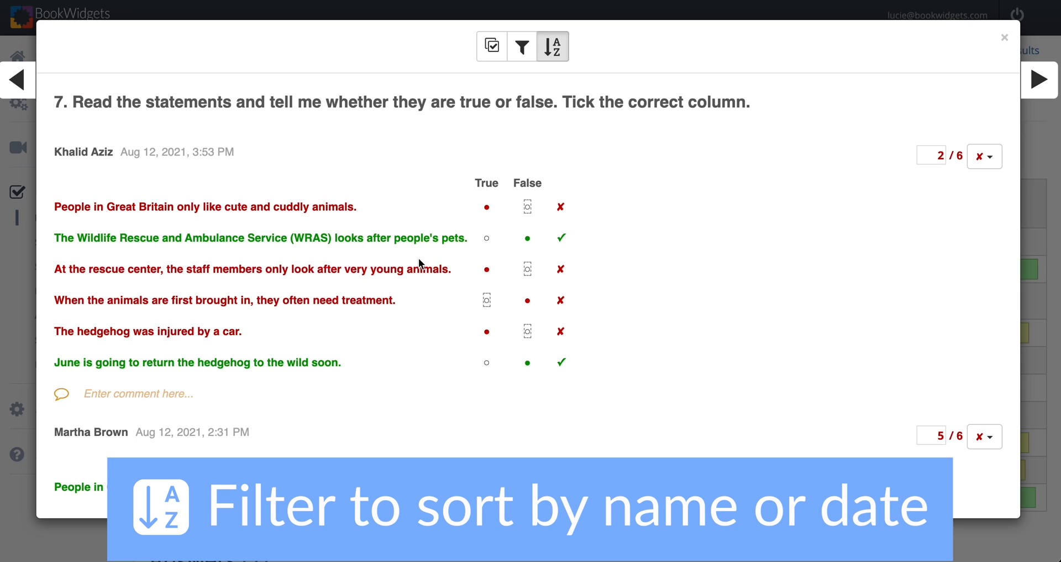
mouse_move(377, 203)
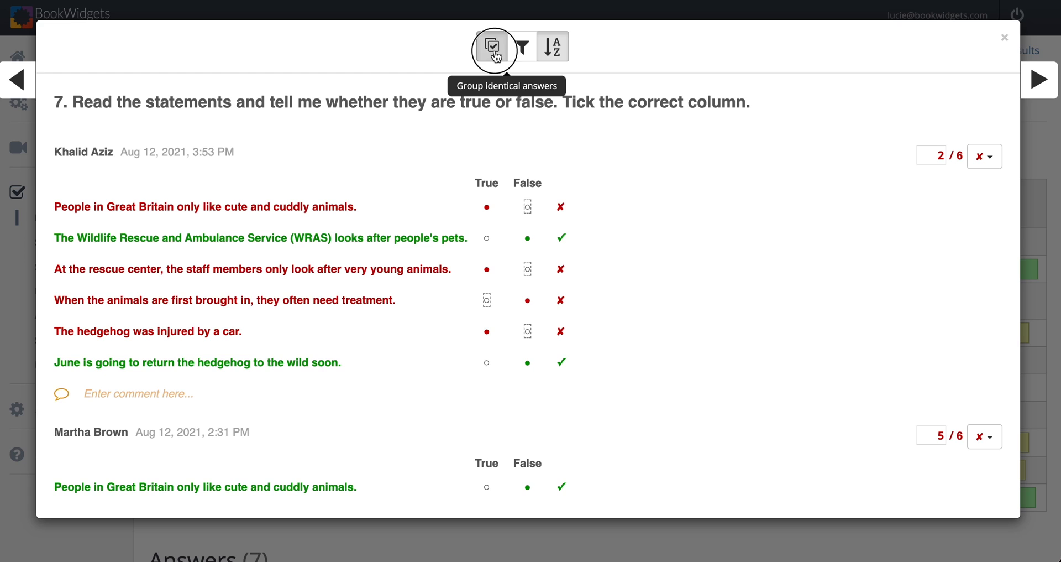
Regroup identical answers, step back to question 6, and close the answer review
left_click(520, 47)
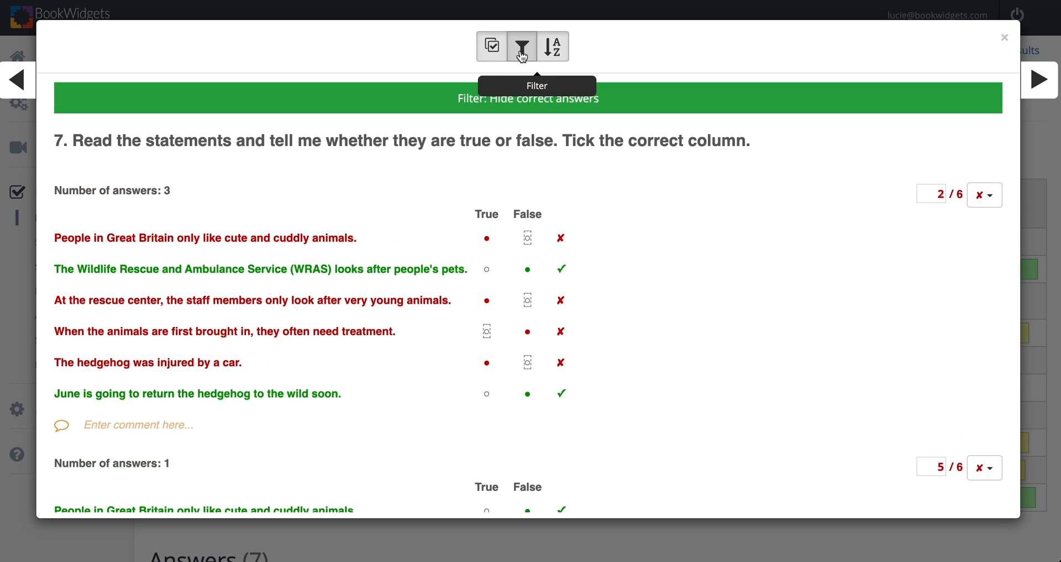
mouse_move(493, 216)
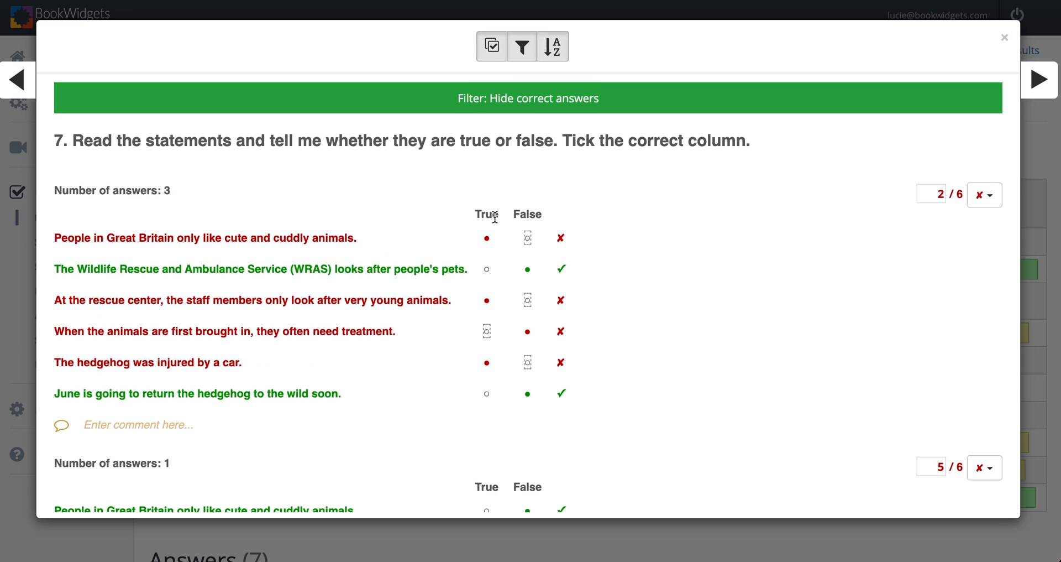
mouse_move(534, 262)
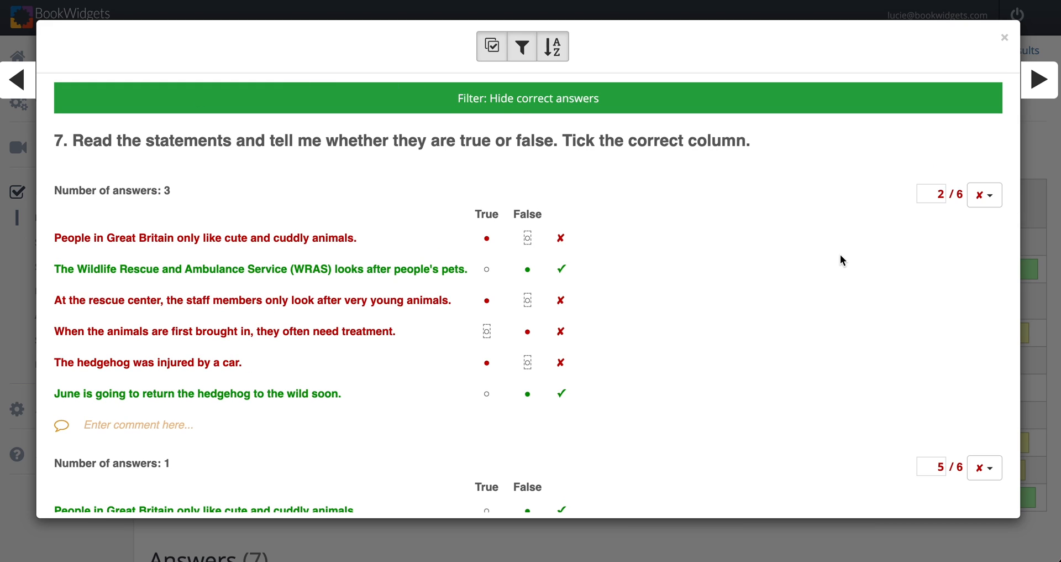
mouse_move(491, 46)
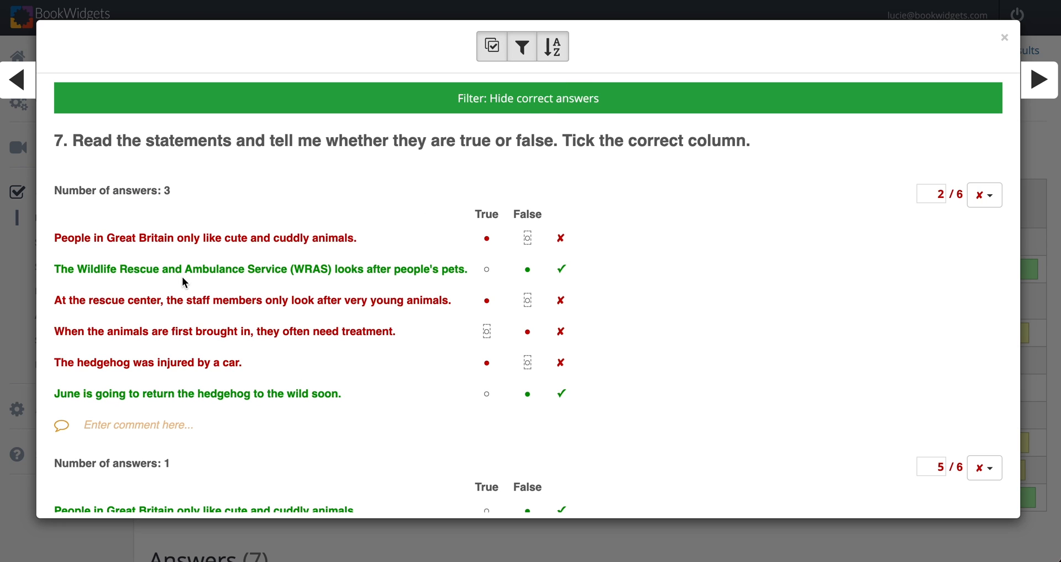
left_click(15, 80)
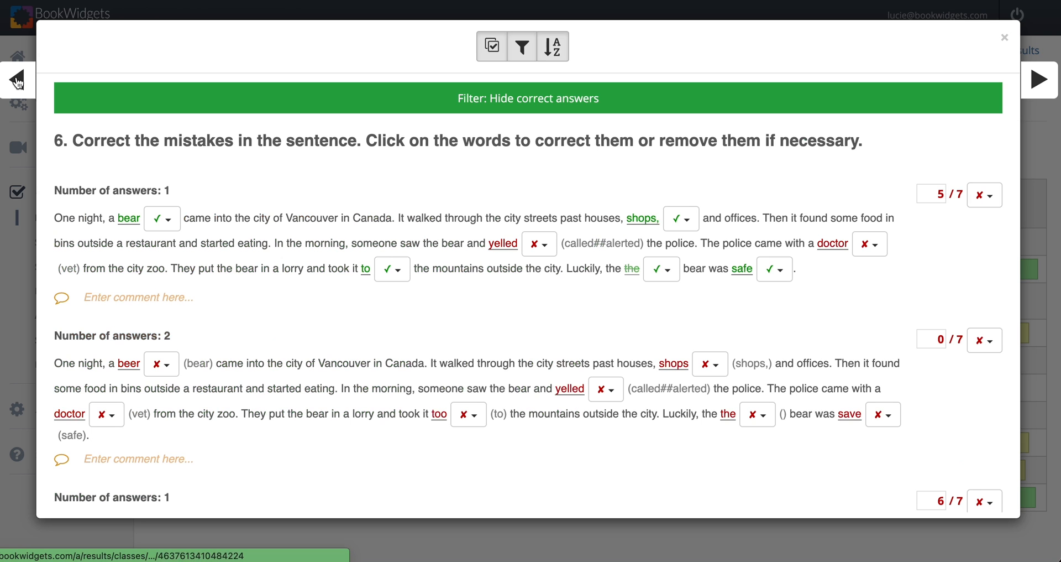
left_click(1004, 37)
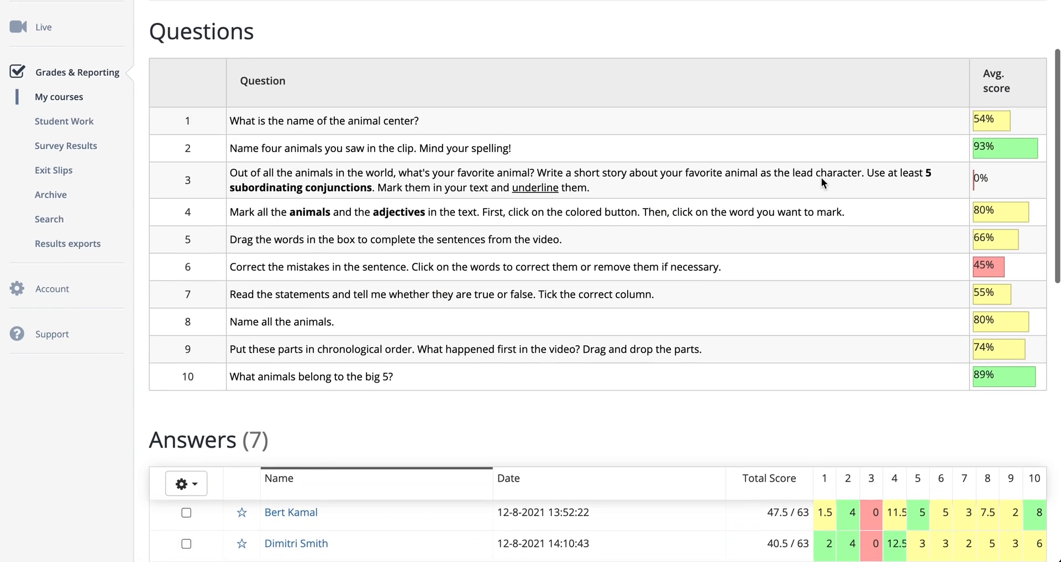